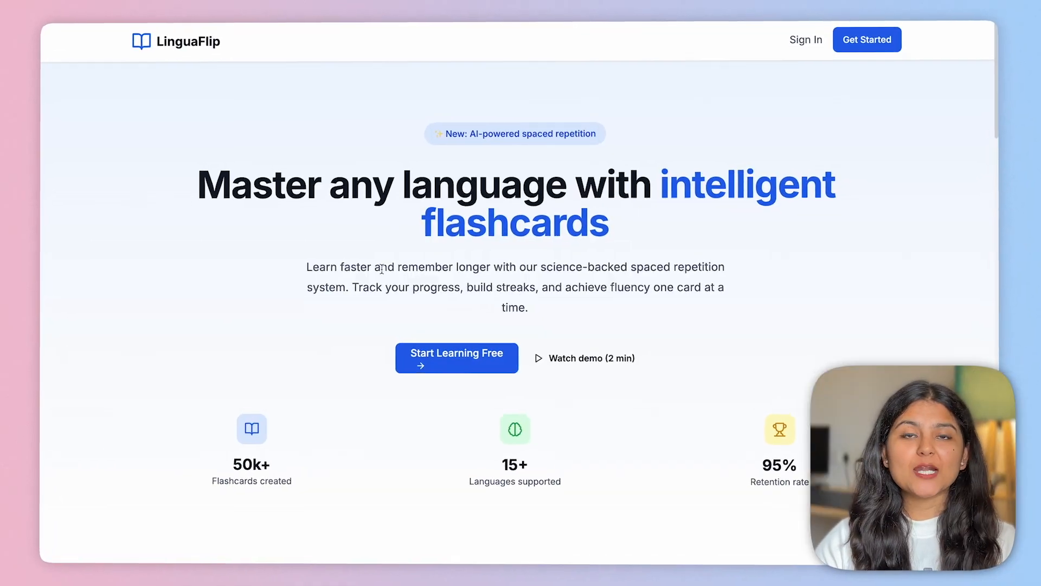
- Scroll through the LinguaFlip landing page's features section down to the learner dashboard
{"action": "scroll", "scroll_direction": "down", "scroll_amount": 3}
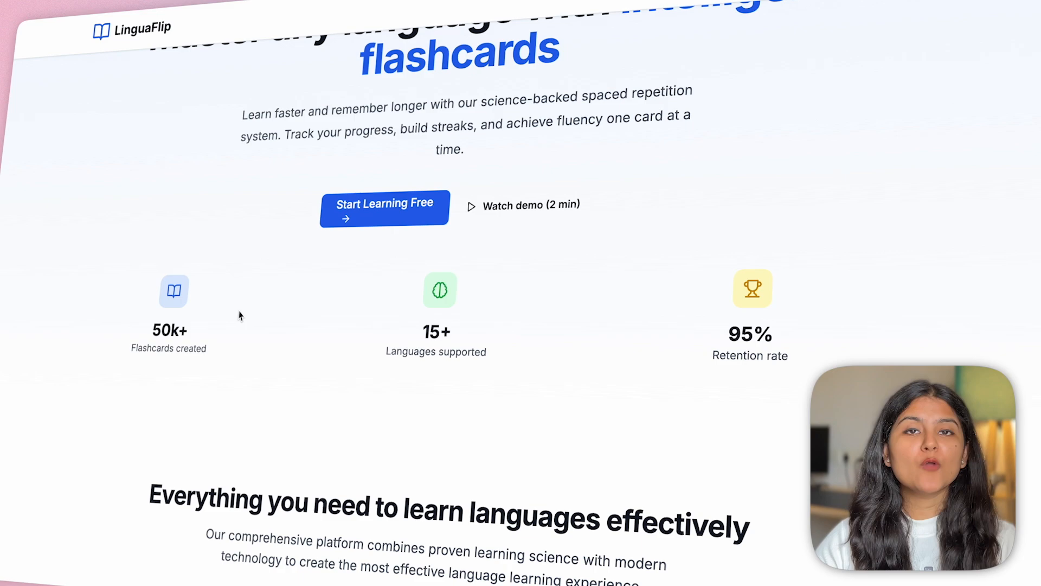
{"action": "scroll", "scroll_direction": "down", "scroll_amount": 3}
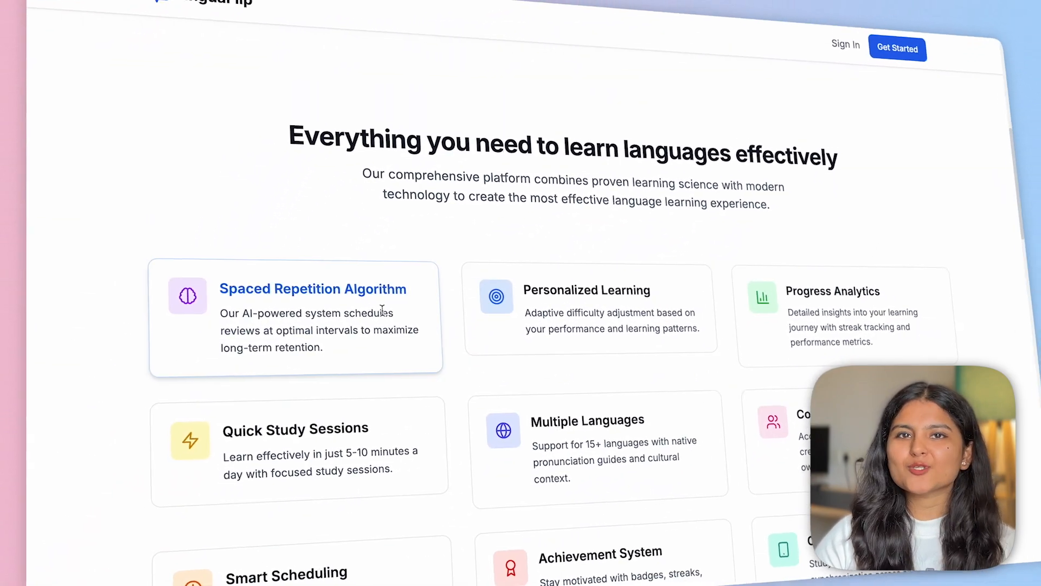
{"action": "scroll", "scroll_direction": "down", "scroll_amount": 3}
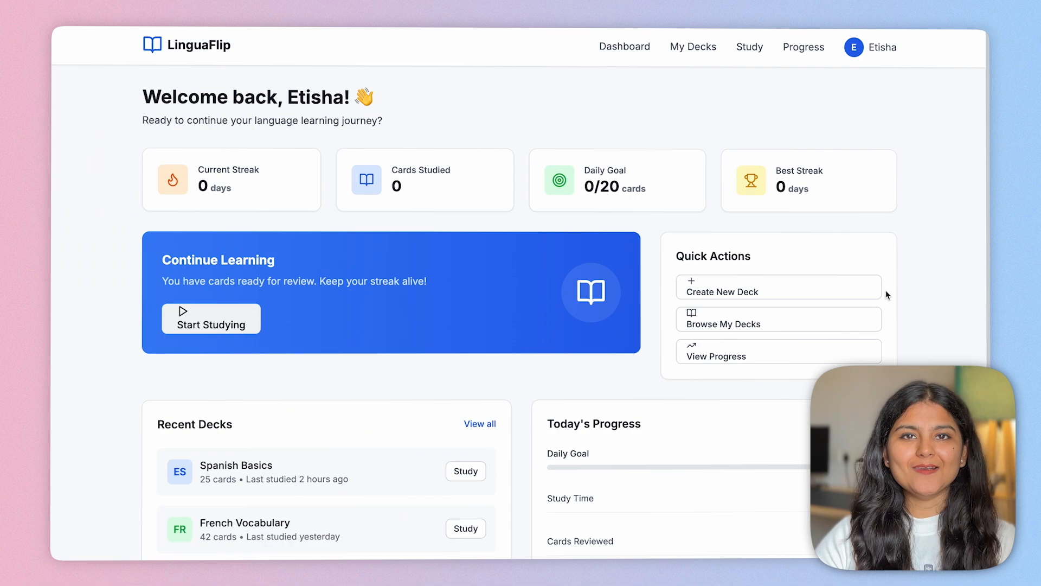
{"action": "scroll", "scroll_direction": "down", "scroll_amount": 3}
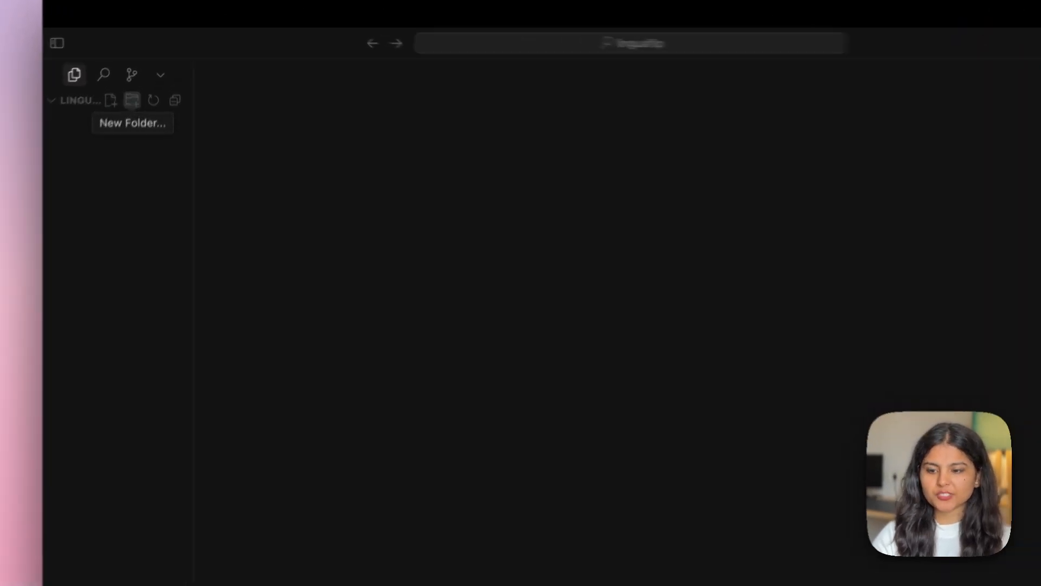
- Create a docs folder with an empty prd.md file and start a new agent chat
{"action": "left_click", "coordinate": [132, 100]}
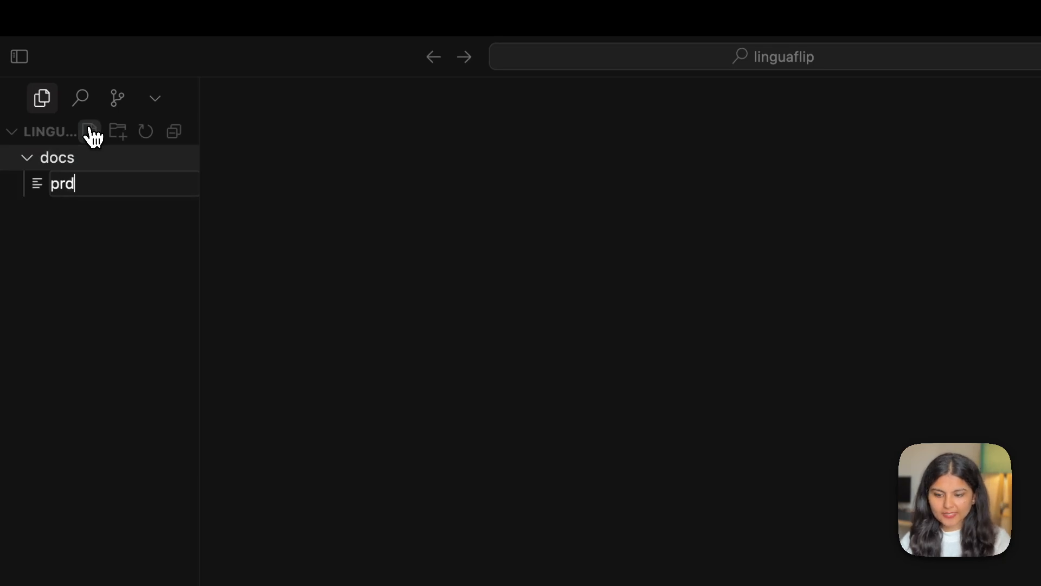
{"action": "key", "text": "Enter"}
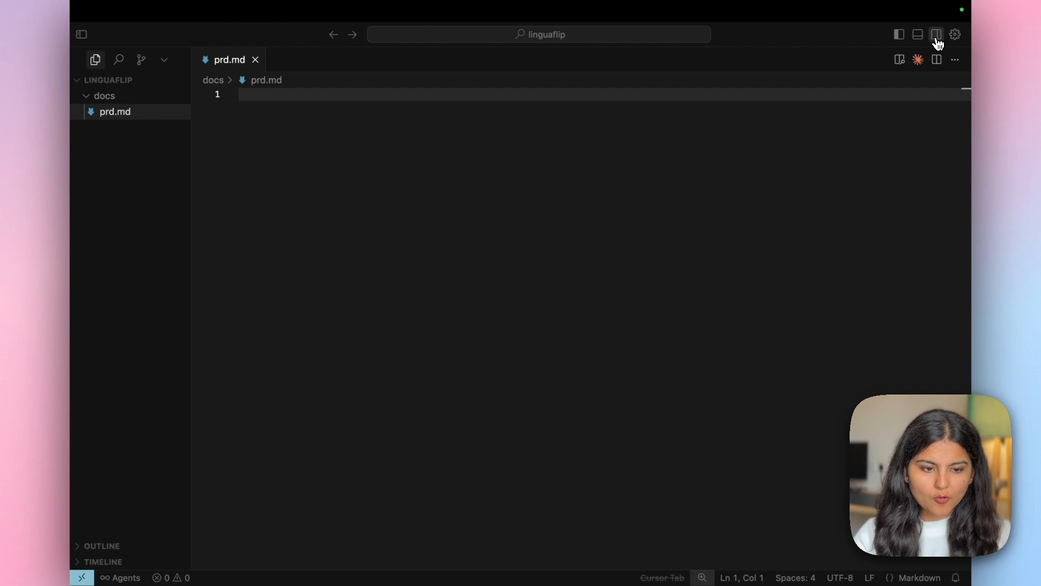
{"action": "left_click", "coordinate": [935, 34]}
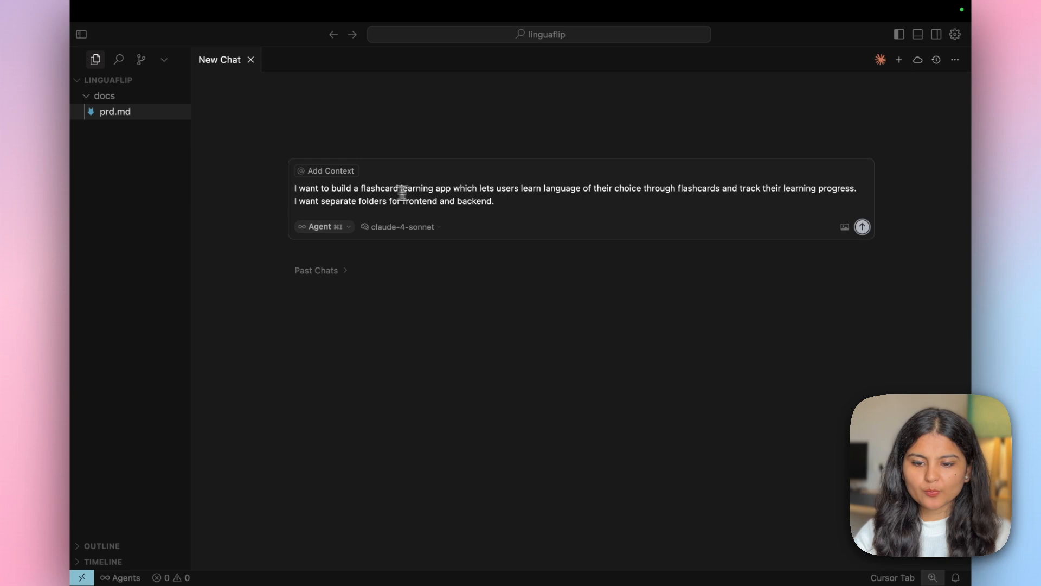
{"action": "mouse_move", "coordinate": [508, 206]}
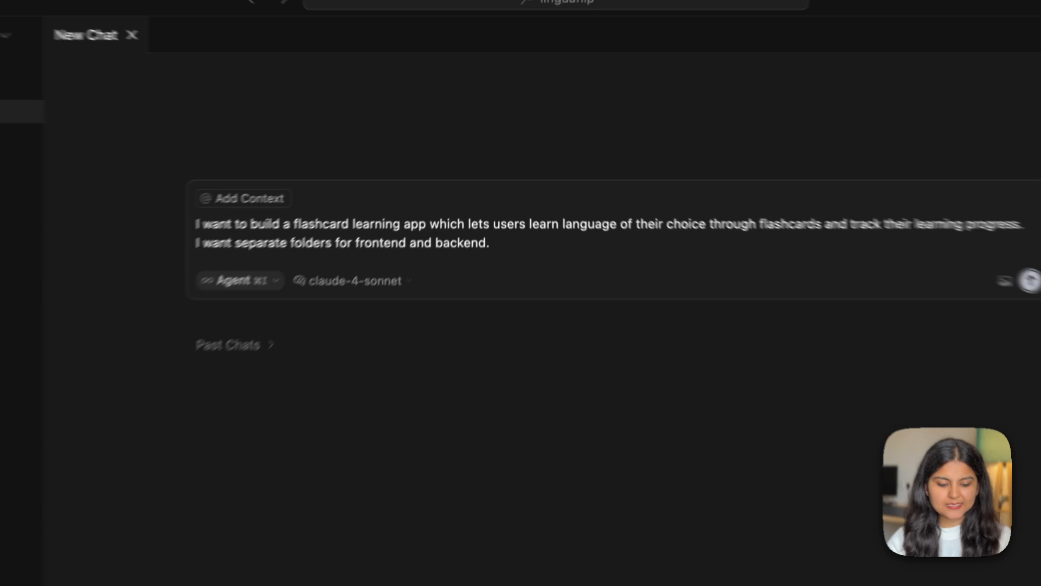
- Request a PRD for the flashcard app with docs/prd.md attached as context
{"action": "type", "text": "Write a prd i"}
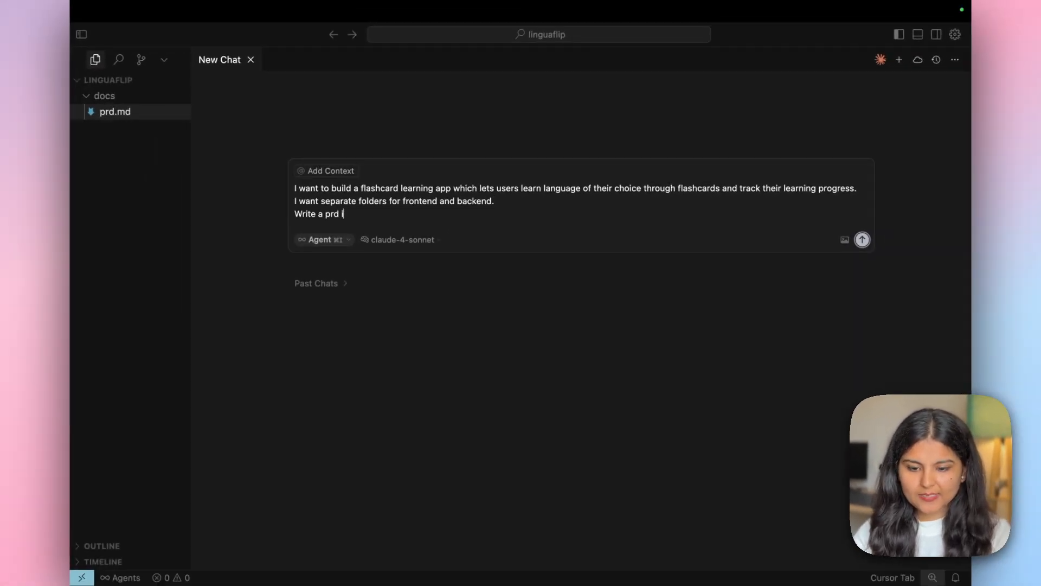
{"action": "type", "text": "@prd"}
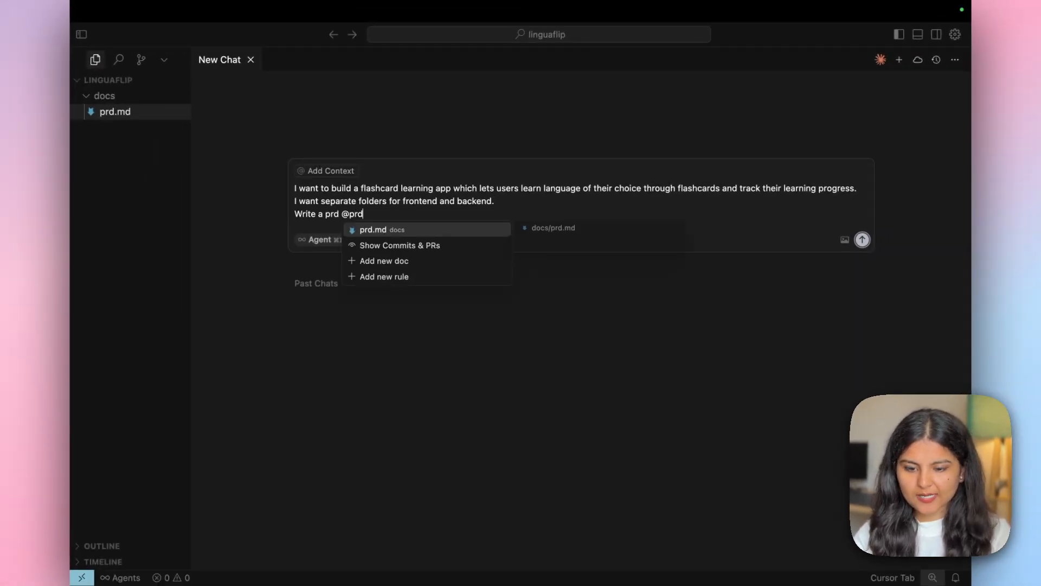
{"action": "left_click", "coordinate": [373, 230]}
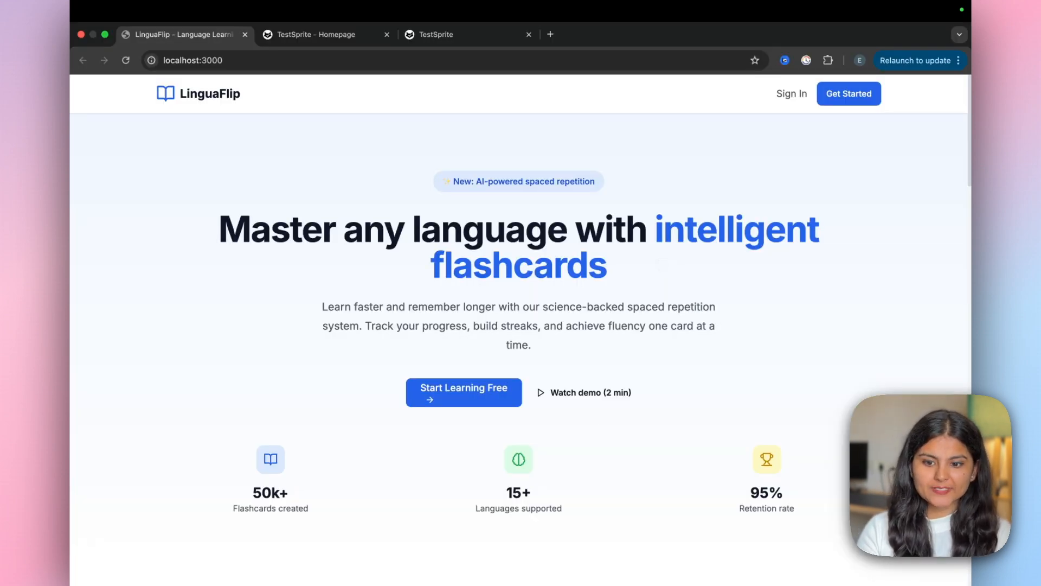
{"action": "mouse_move", "coordinate": [581, 347]}
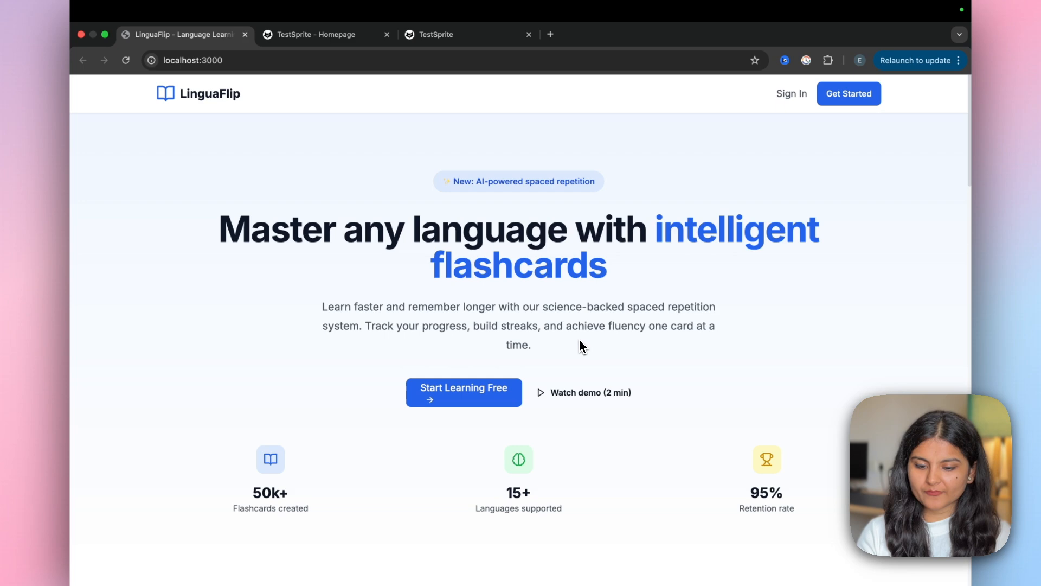
{"action": "scroll", "scroll_direction": "down", "scroll_amount": 3}
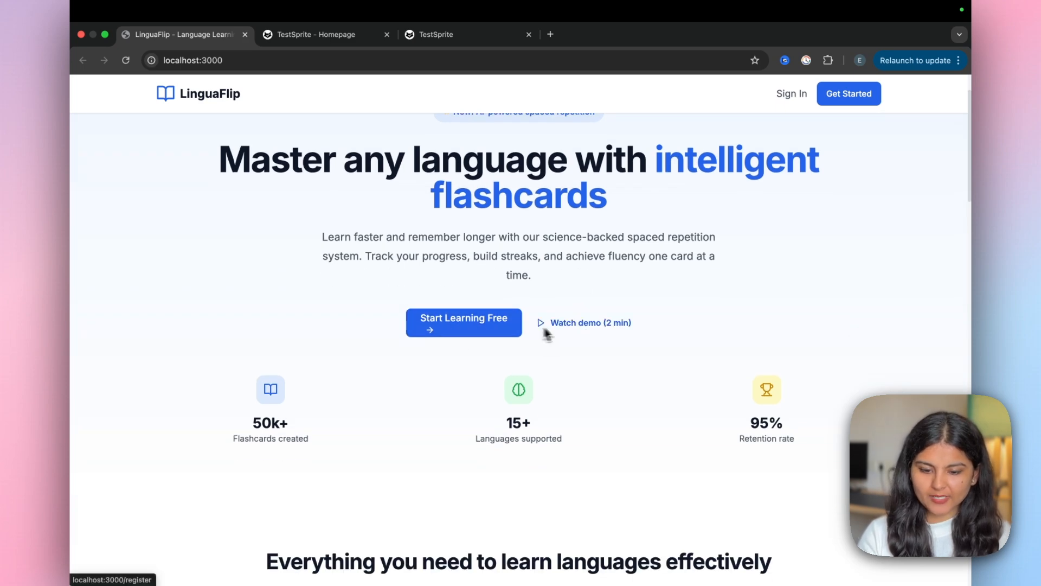
{"action": "scroll", "scroll_direction": "down", "scroll_amount": 3}
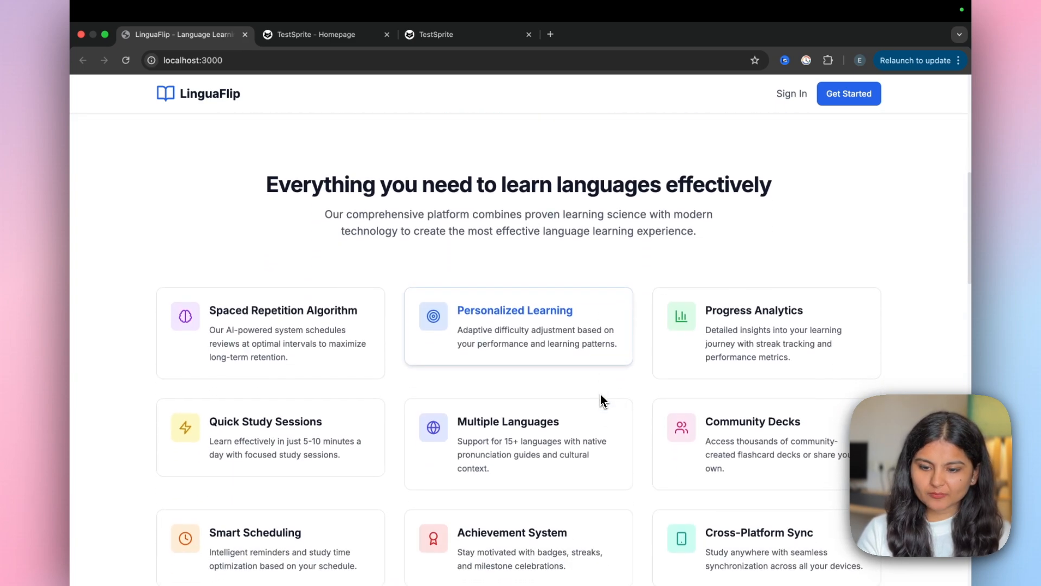
{"action": "scroll", "scroll_direction": "down", "scroll_amount": 3}
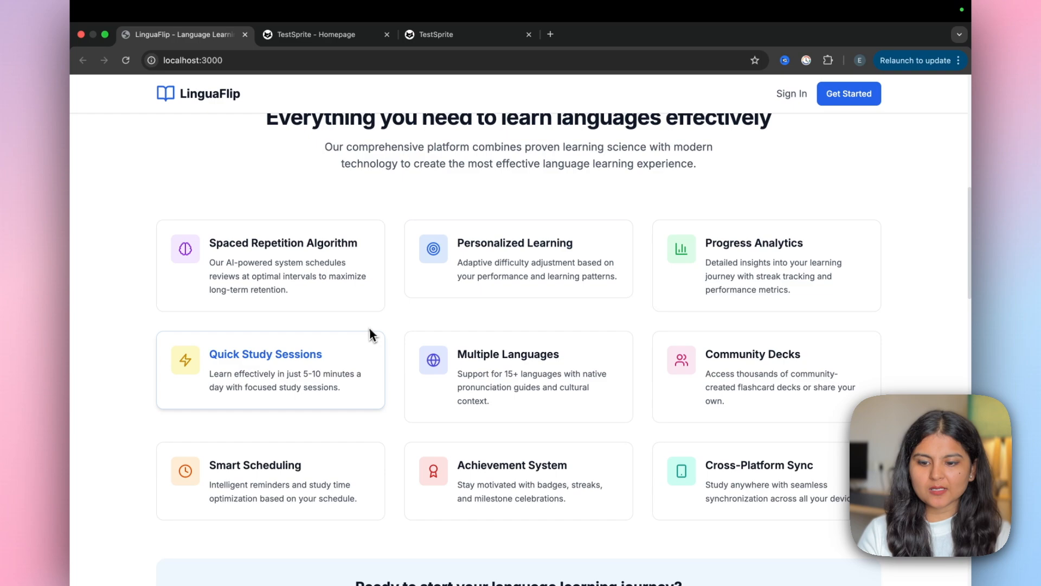
{"action": "scroll", "scroll_direction": "down", "scroll_amount": 3}
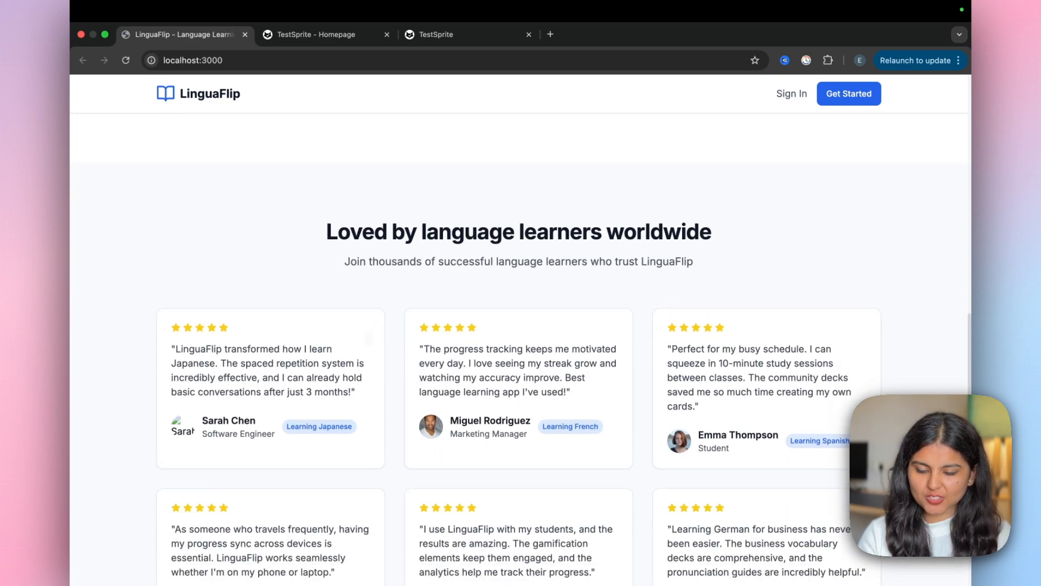
{"action": "scroll", "scroll_direction": "down", "scroll_amount": 3}
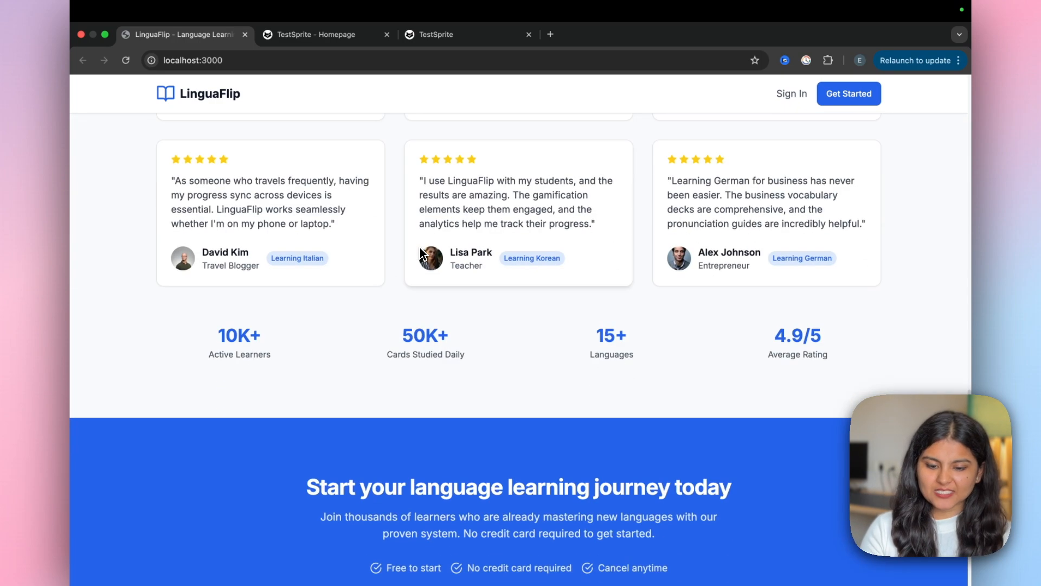
{"action": "scroll", "scroll_direction": "up", "scroll_amount": 3}
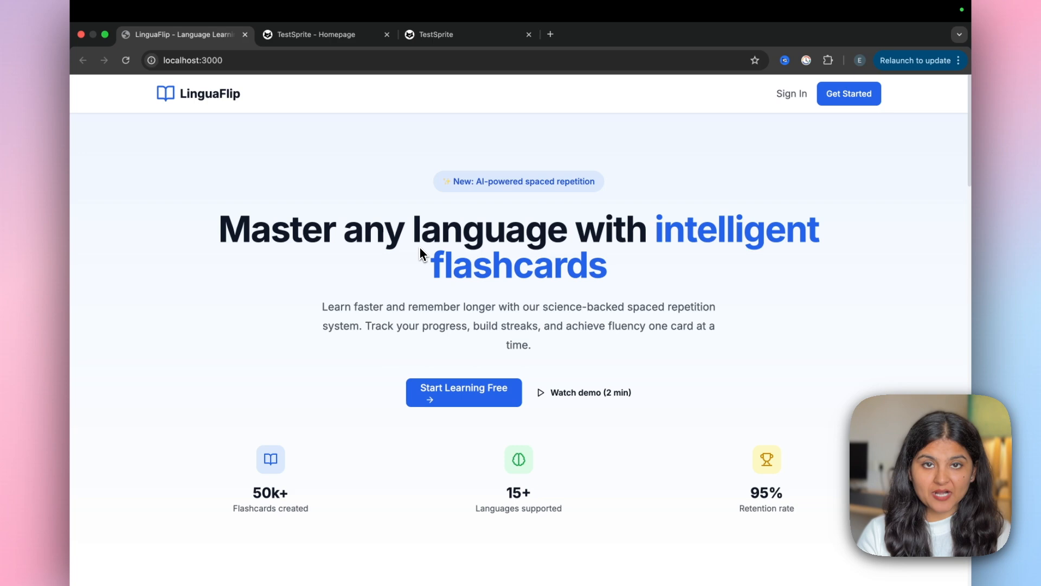
{"action": "left_click", "coordinate": [465, 393]}
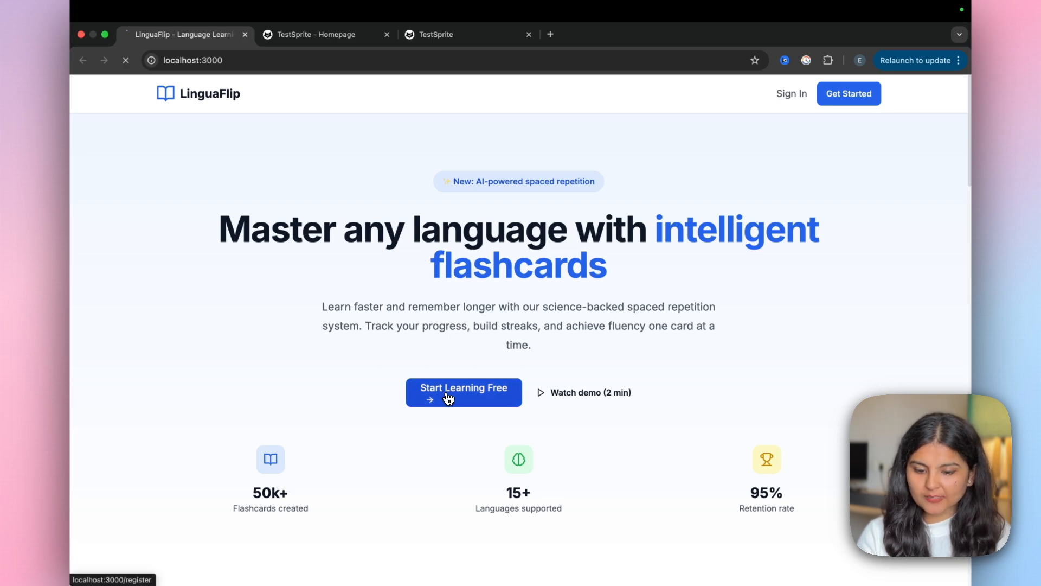
{"action": "left_click", "coordinate": [464, 392]}
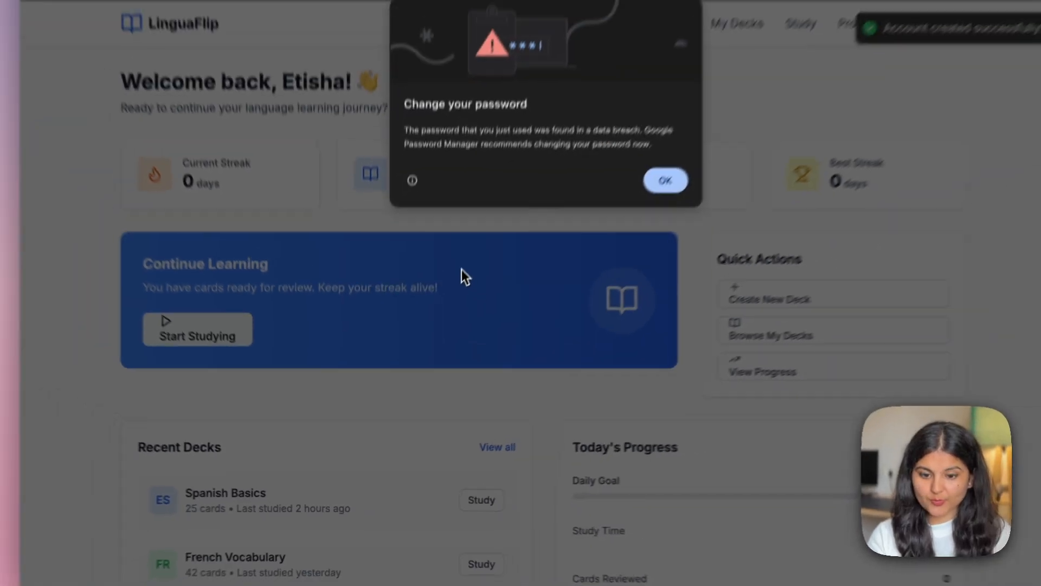
{"action": "left_click", "coordinate": [666, 180]}
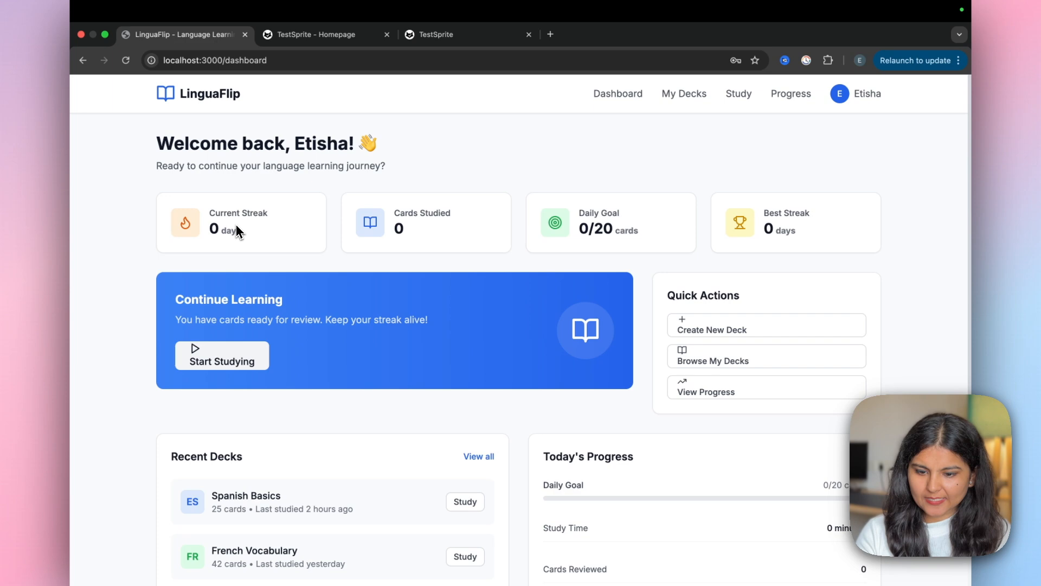
{"action": "mouse_move", "coordinate": [757, 226]}
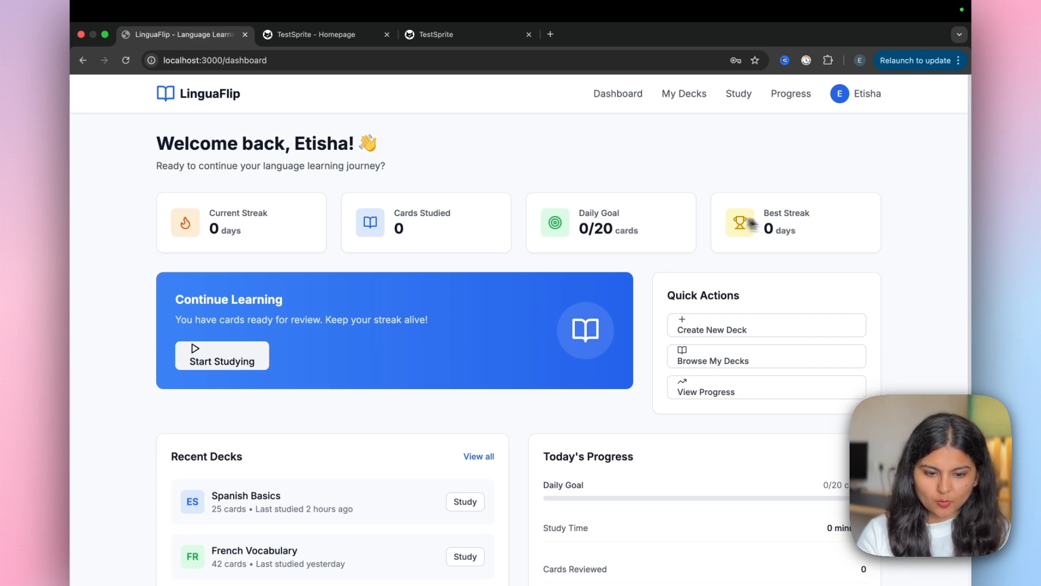
{"action": "scroll", "scroll_direction": "down", "scroll_amount": 3}
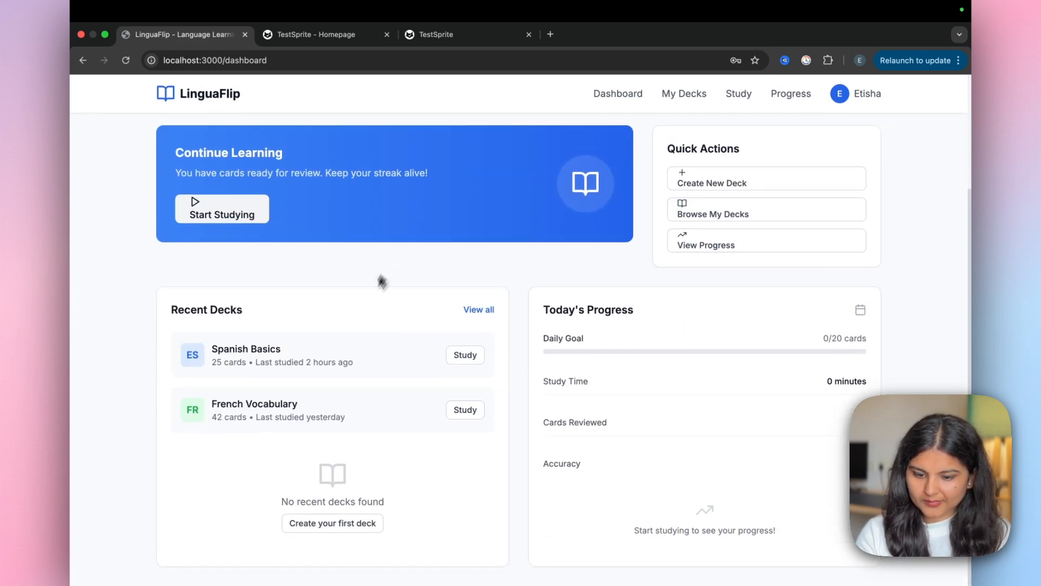
{"action": "mouse_move", "coordinate": [355, 362]}
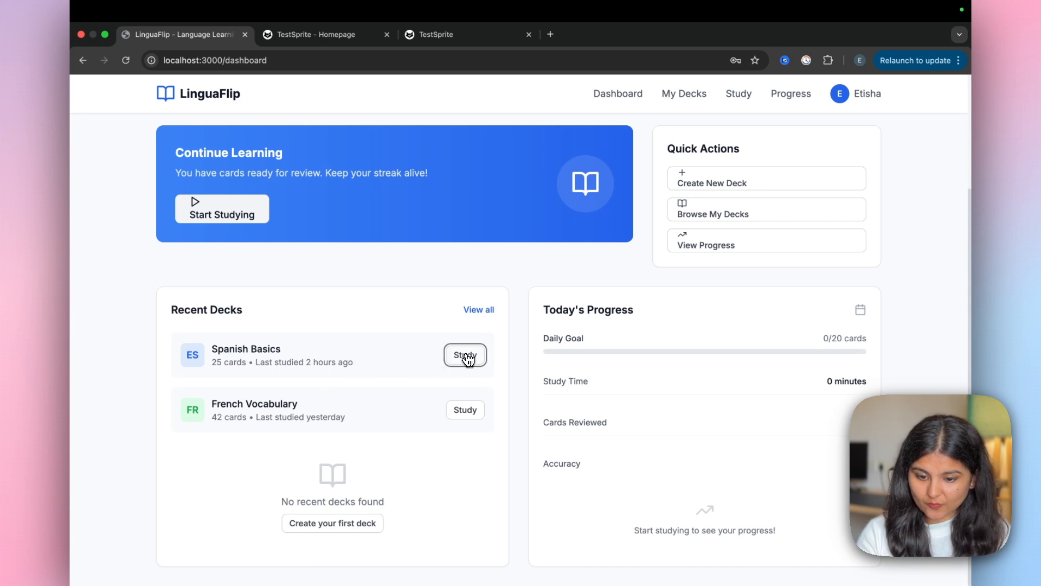
{"action": "mouse_move", "coordinate": [366, 343]}
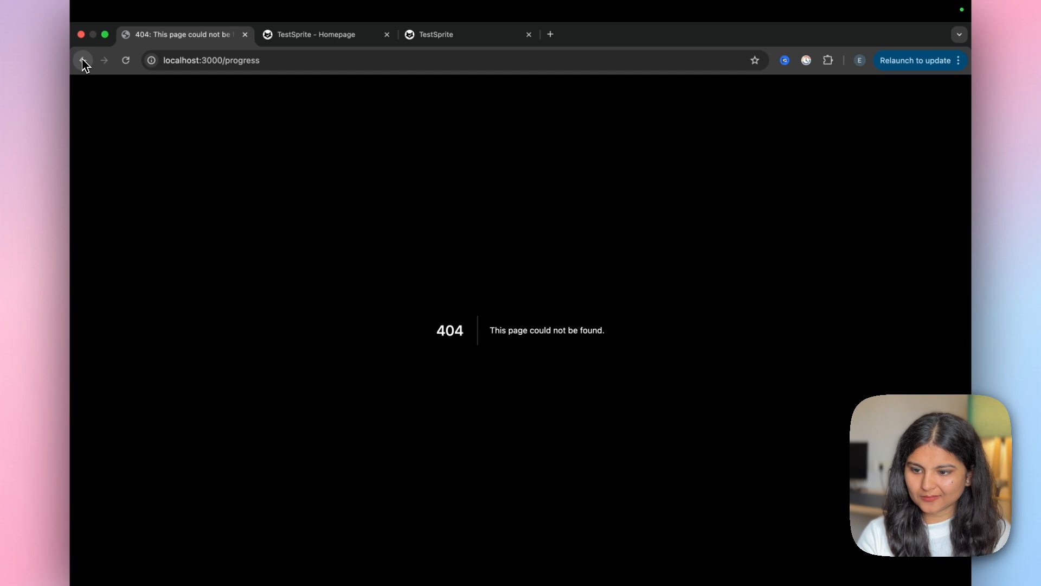
{"action": "left_click", "coordinate": [83, 61]}
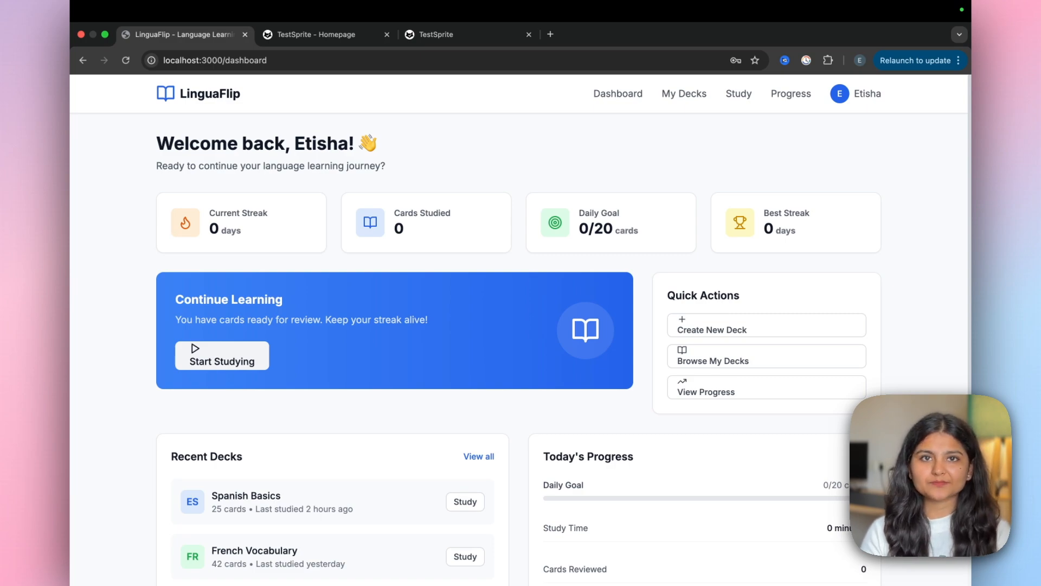
- Browse the TestSprite homepage feature sections down to the MCP workflow demo
{"action": "left_click", "coordinate": [313, 34]}
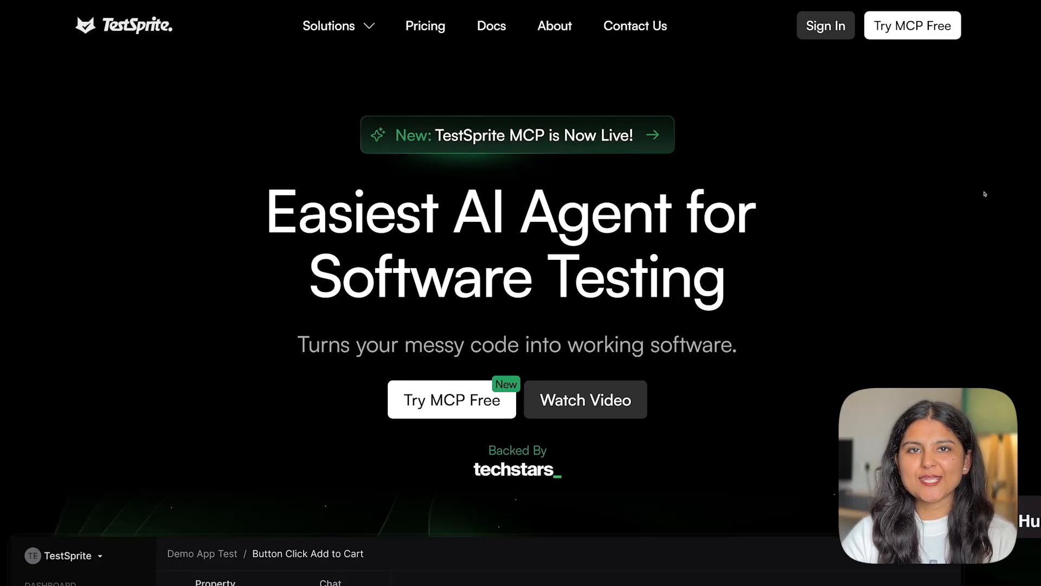
{"action": "scroll", "scroll_direction": "down", "scroll_amount": 3}
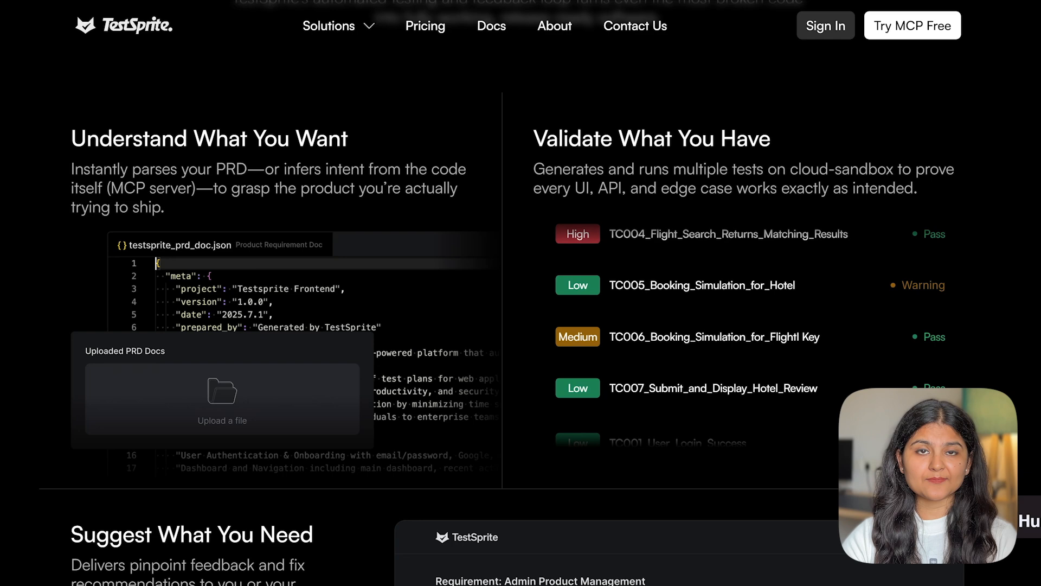
{"action": "scroll", "scroll_direction": "down", "scroll_amount": 3}
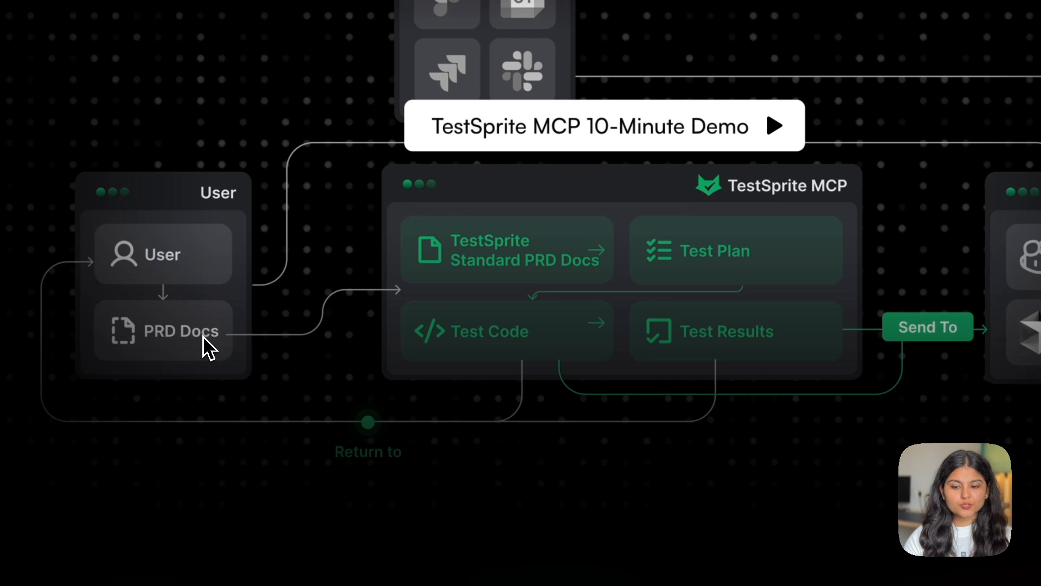
{"action": "mouse_move", "coordinate": [354, 395]}
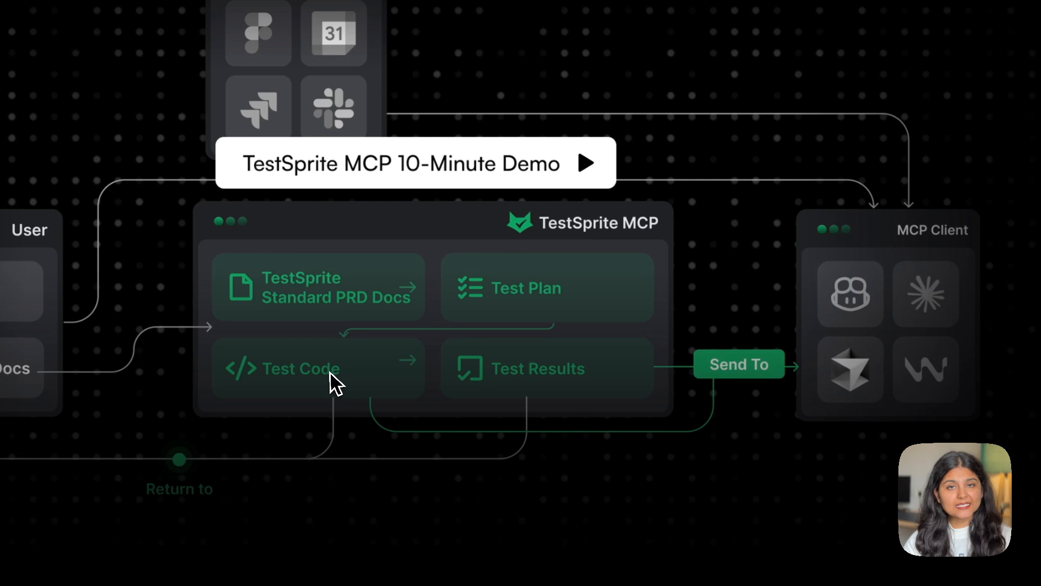
{"action": "mouse_move", "coordinate": [538, 388]}
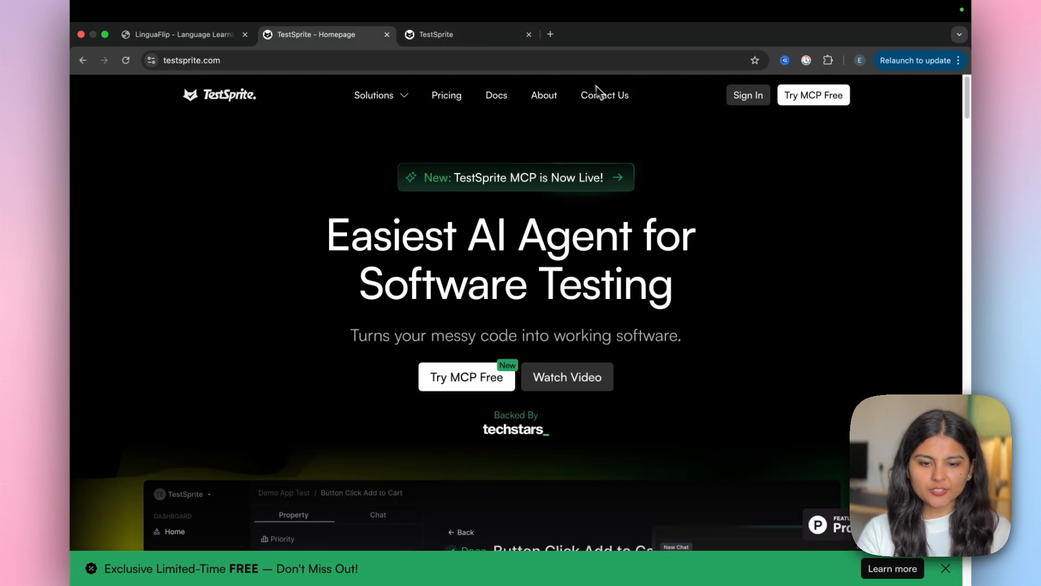
- Sign in to TestSprite to reach the Create Tests Get Started step
{"action": "left_click", "coordinate": [749, 95]}
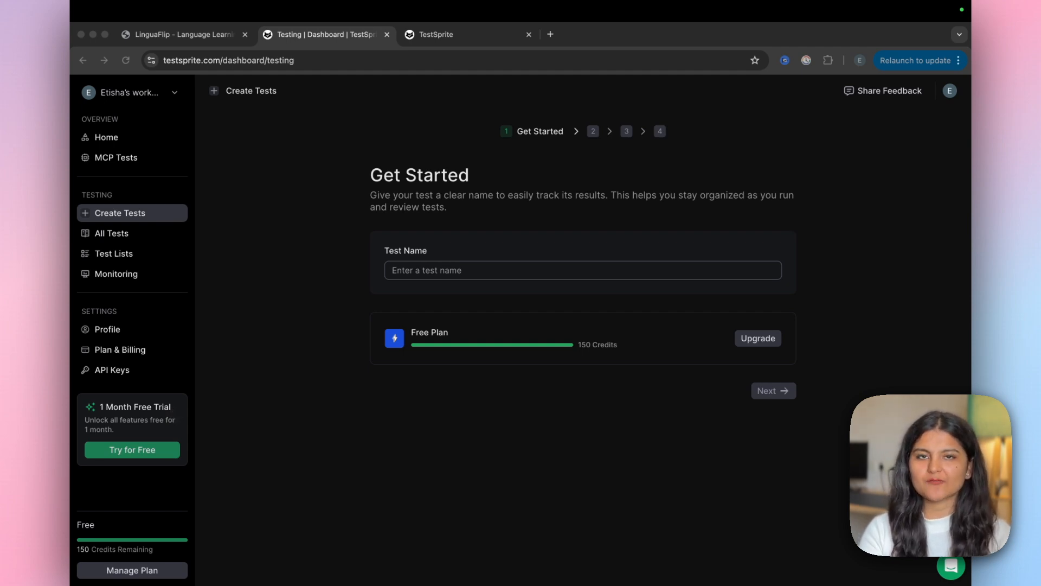
- Create a new TestSprite API key named 'linguaflip_cu'
{"action": "left_click", "coordinate": [112, 370]}
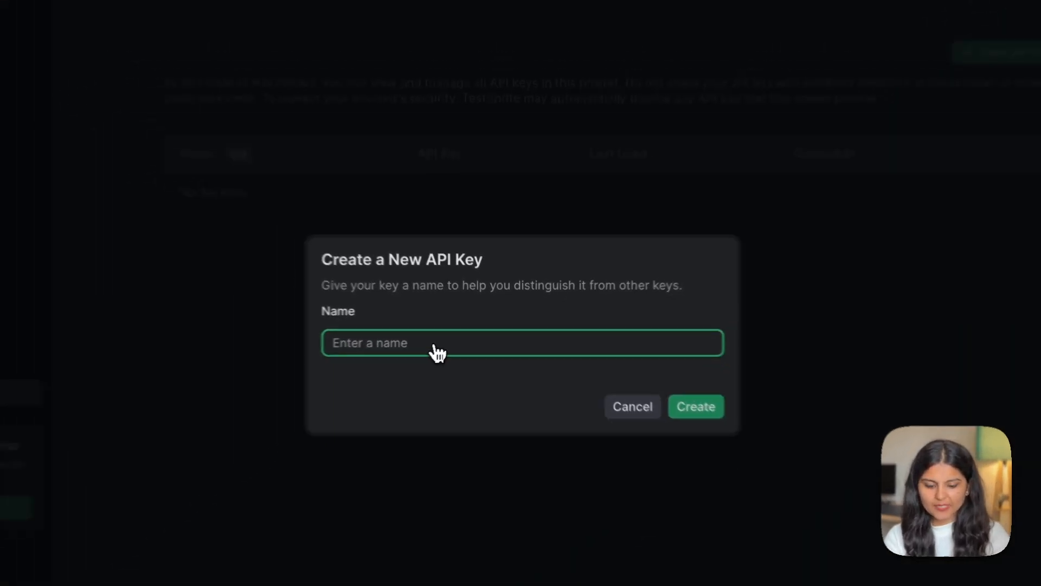
{"action": "type", "text": "linguaflip_cu"}
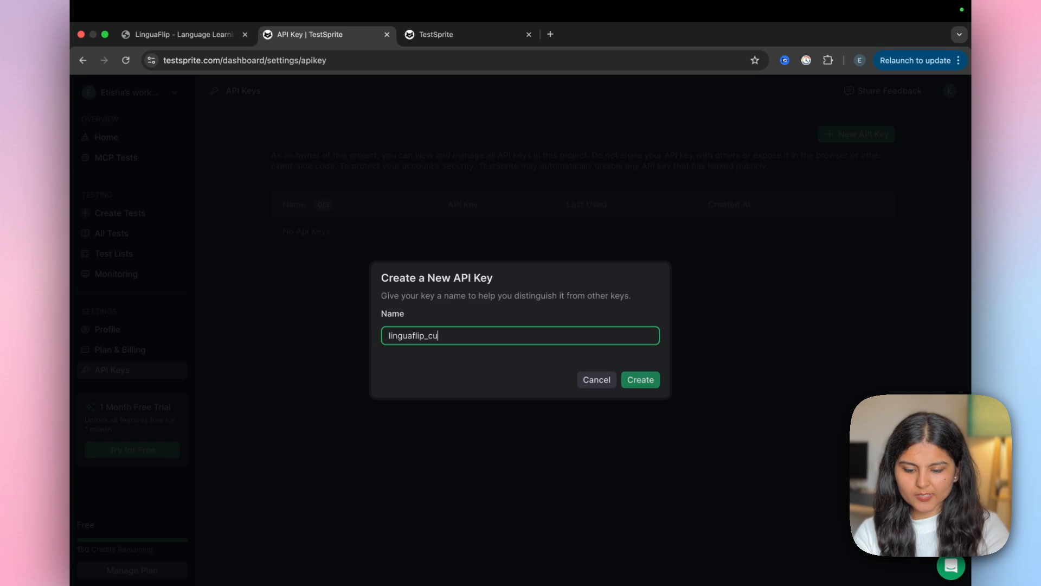
{"action": "left_click", "coordinate": [640, 379]}
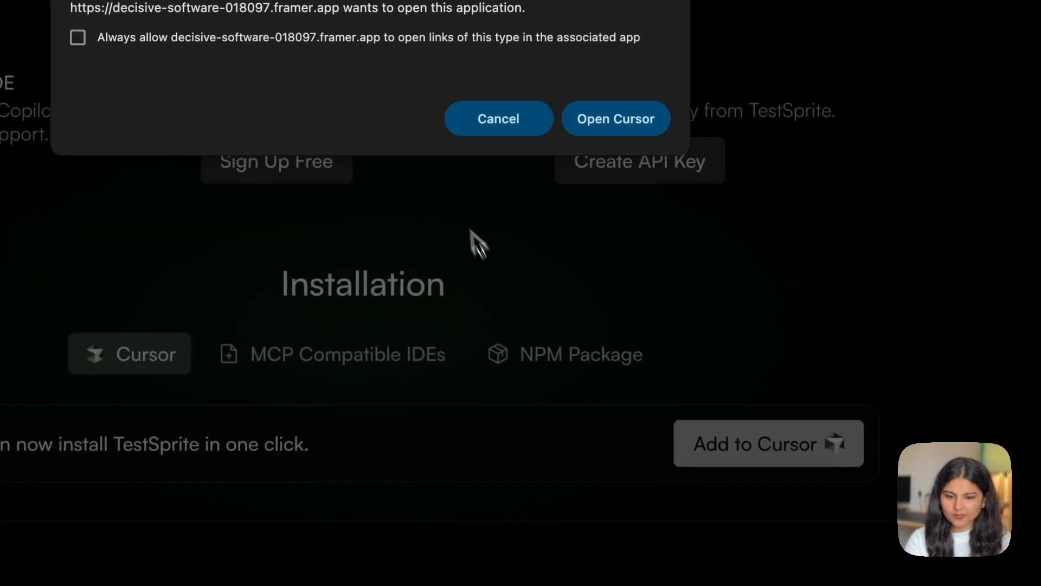
- Install the TestSprite MCP server in Cursor with the new key as its API_KEY value
{"action": "left_click", "coordinate": [616, 118]}
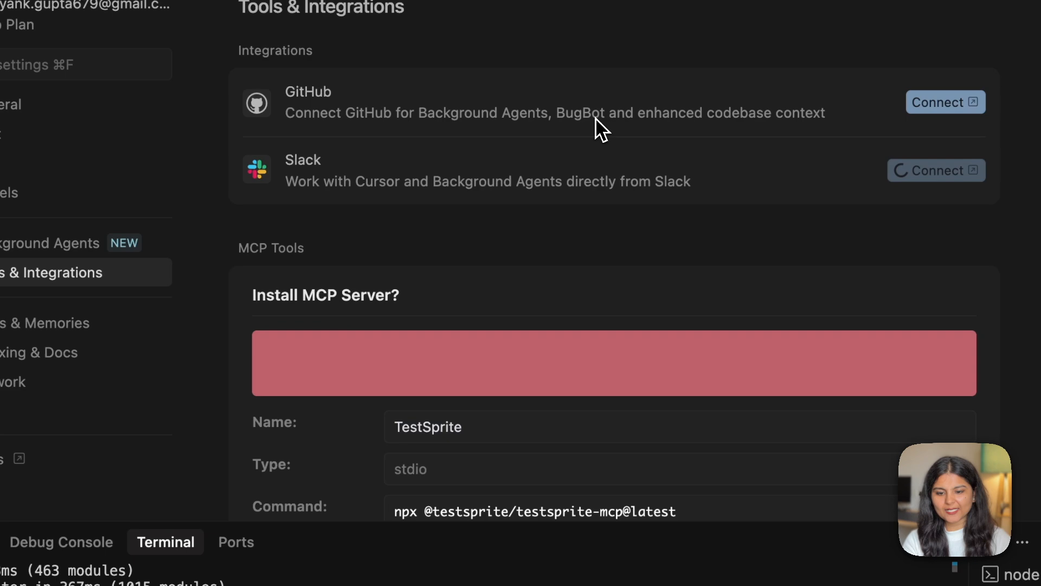
{"action": "scroll", "scroll_direction": "down", "scroll_amount": 3}
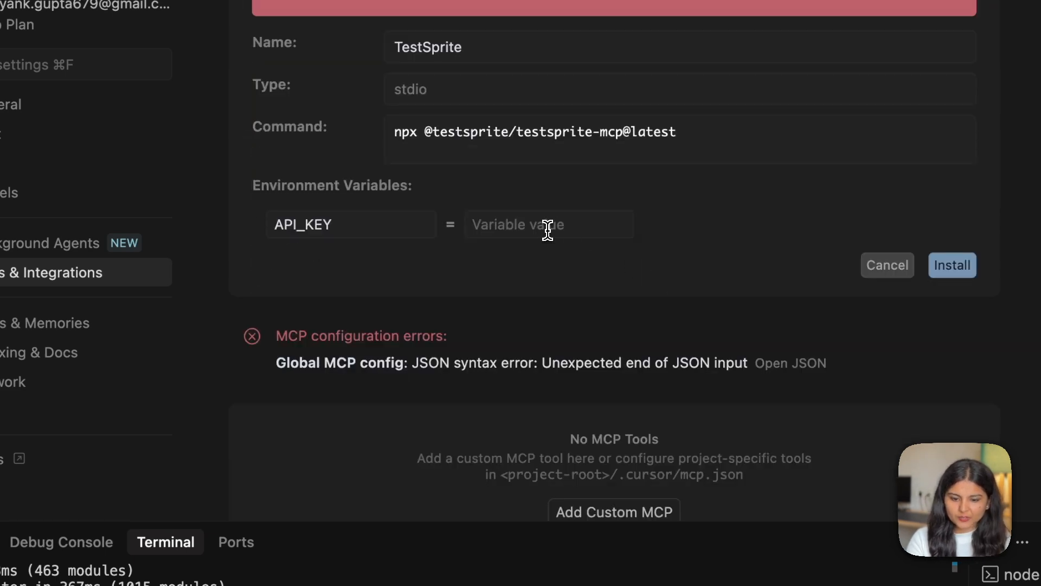
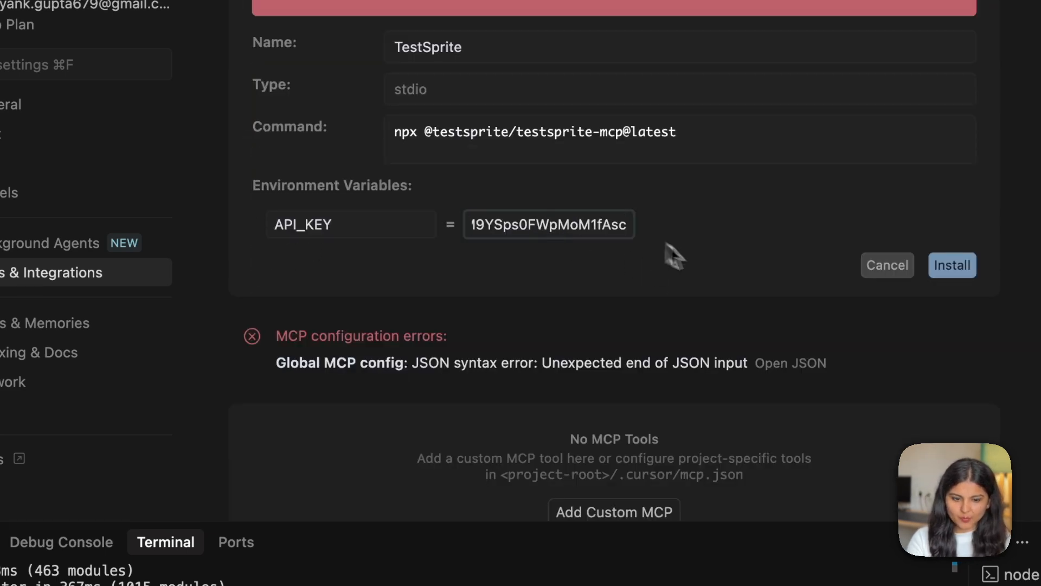
{"action": "left_click", "coordinate": [952, 264]}
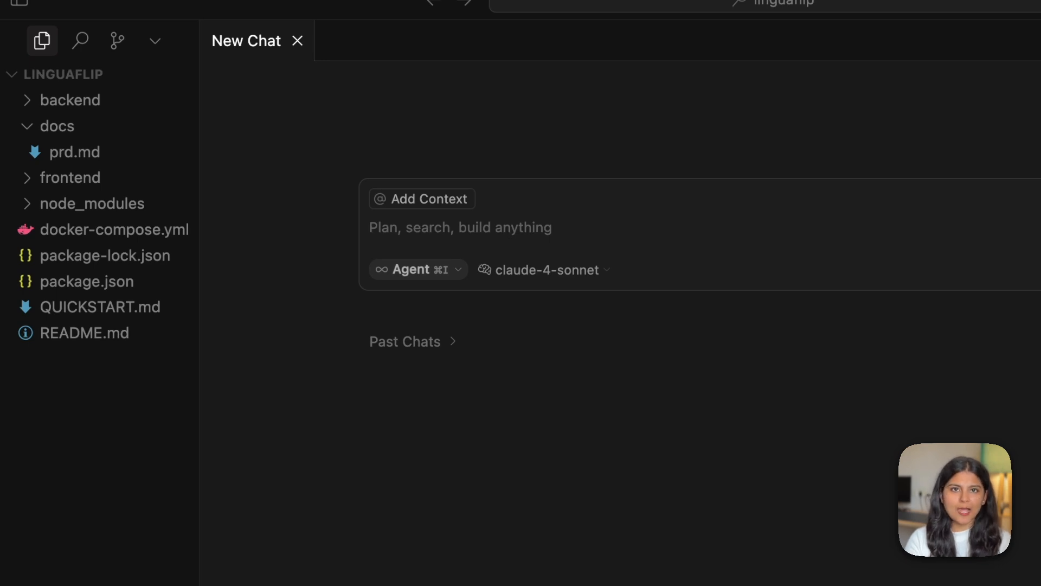
- Ask the agent 'Can you test the project' for the frontend with TestSprite
{"action": "type", "text": "Can you test the project"}
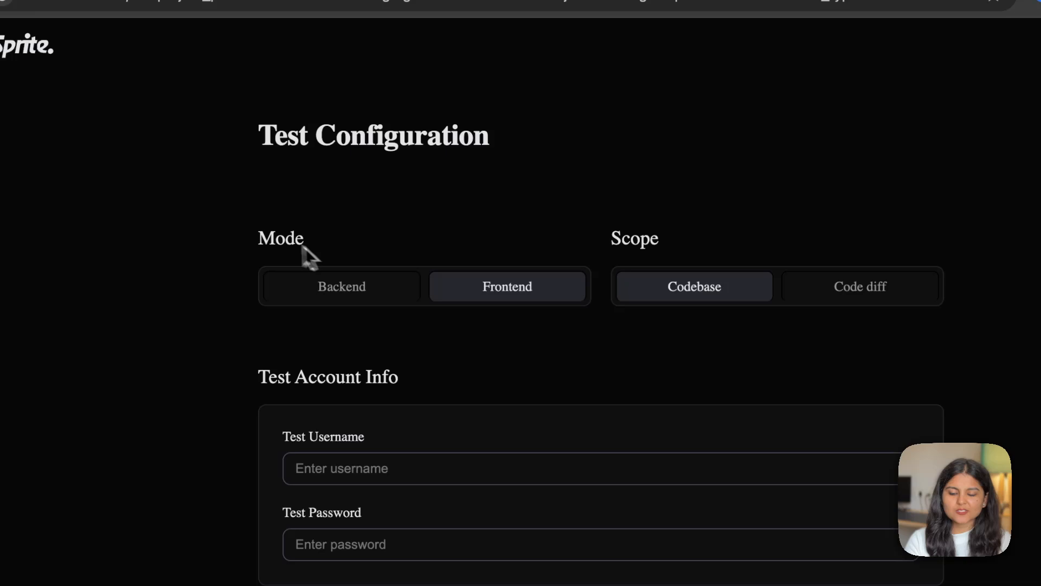
{"action": "mouse_move", "coordinate": [501, 319]}
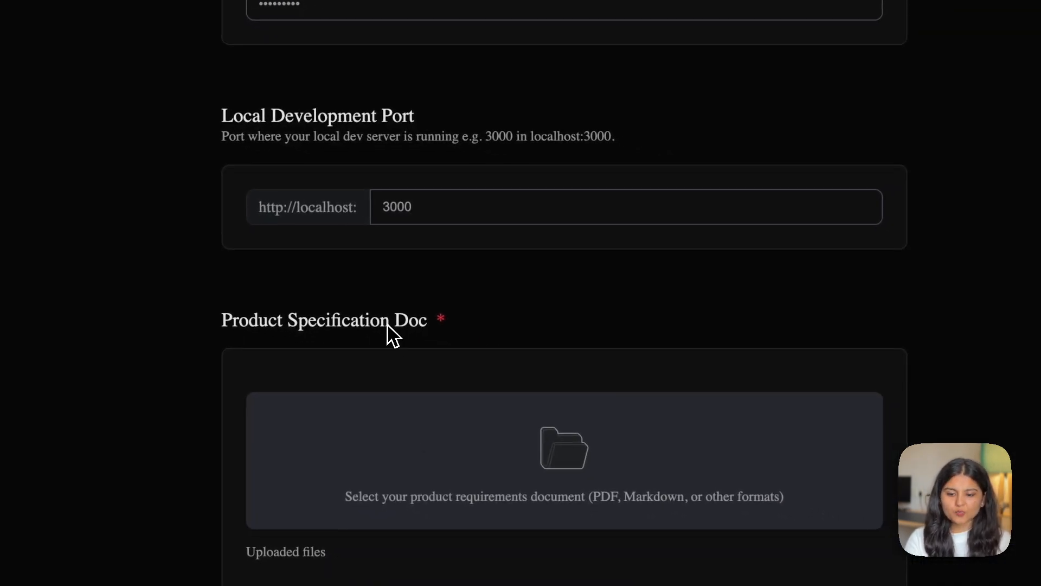
- Upload the product requirements document into the Test Configuration
{"action": "left_click", "coordinate": [563, 447]}
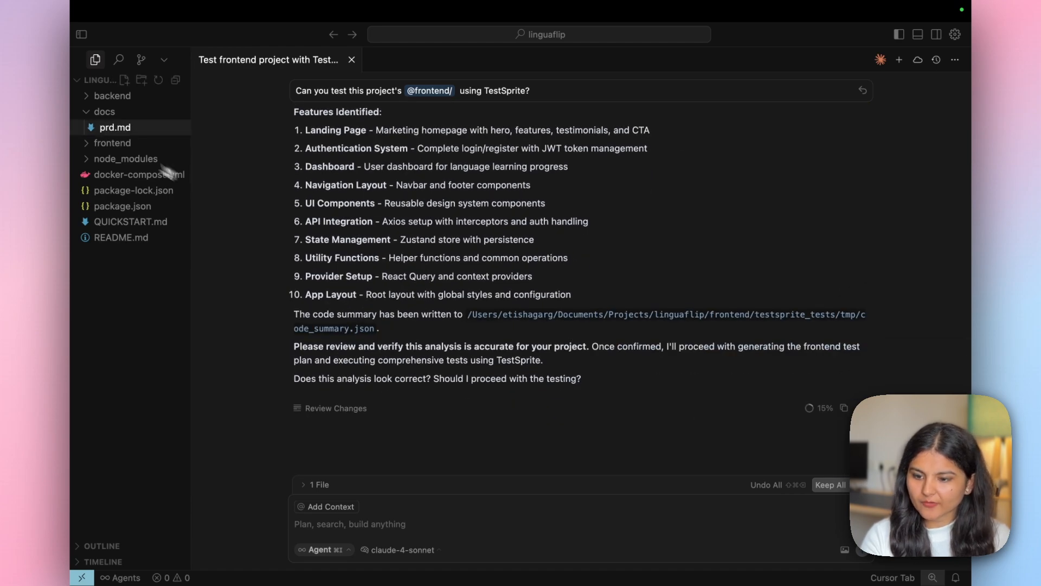
- Expand frontend's testsprite_tests/tmp folder to view the generated prd_files
{"action": "left_click", "coordinate": [112, 143]}
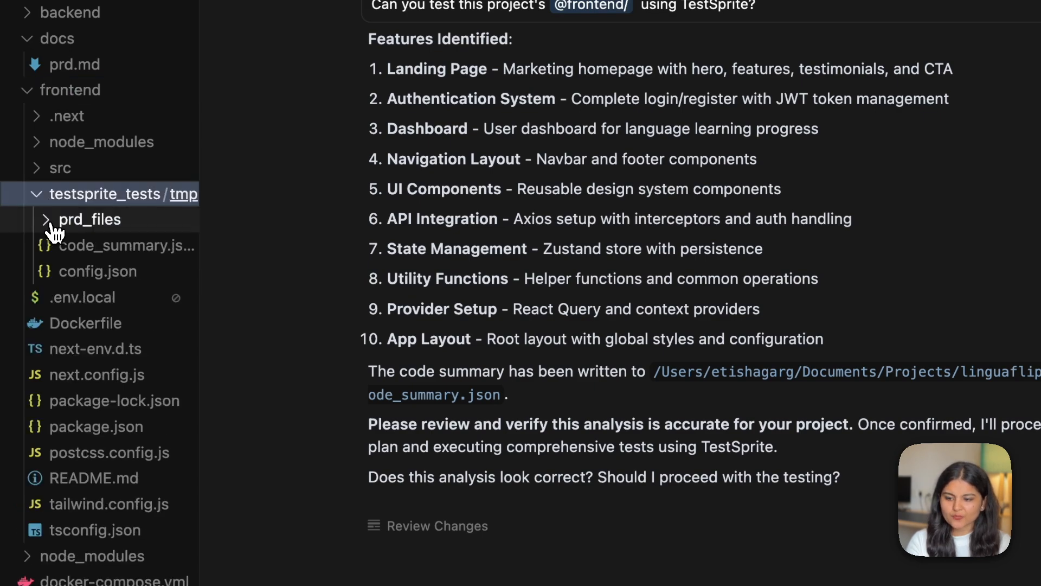
{"action": "left_click", "coordinate": [89, 219]}
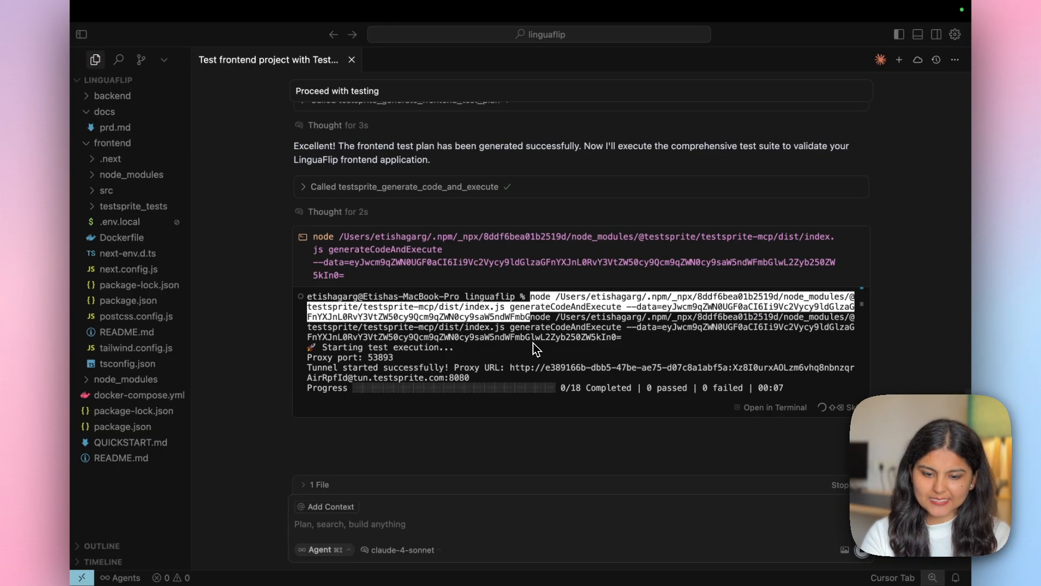
{"action": "mouse_move", "coordinate": [580, 399]}
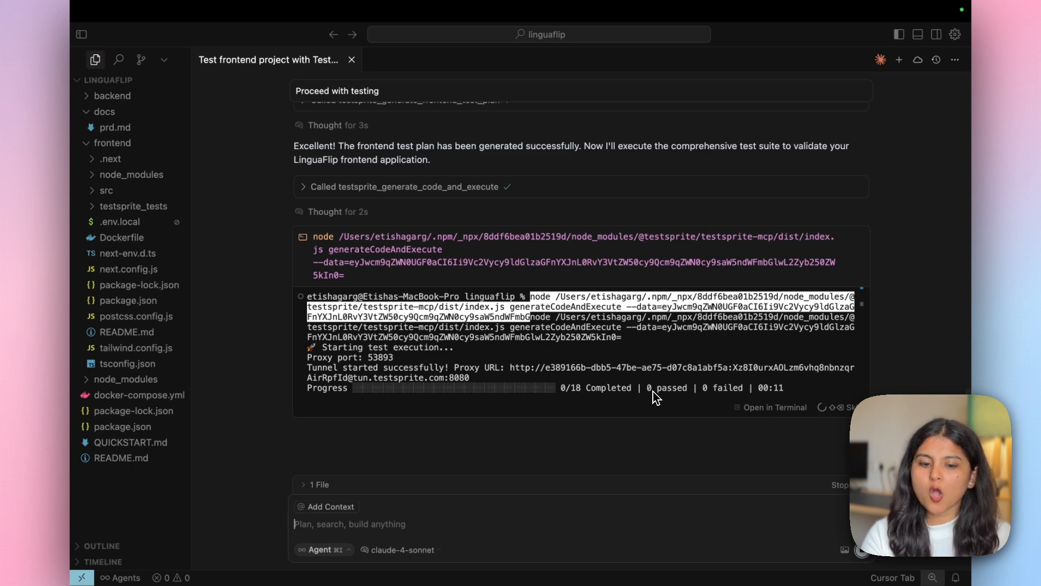
{"action": "mouse_move", "coordinate": [540, 350]}
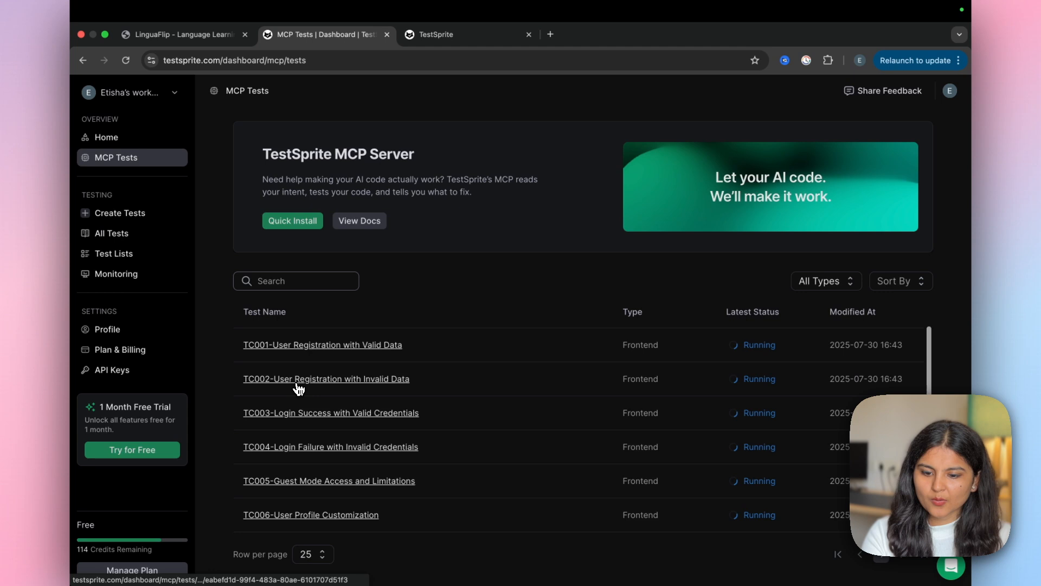
- Scroll the MCP Tests list showing the running frontend test cases
{"action": "scroll", "scroll_direction": "down", "scroll_amount": 3}
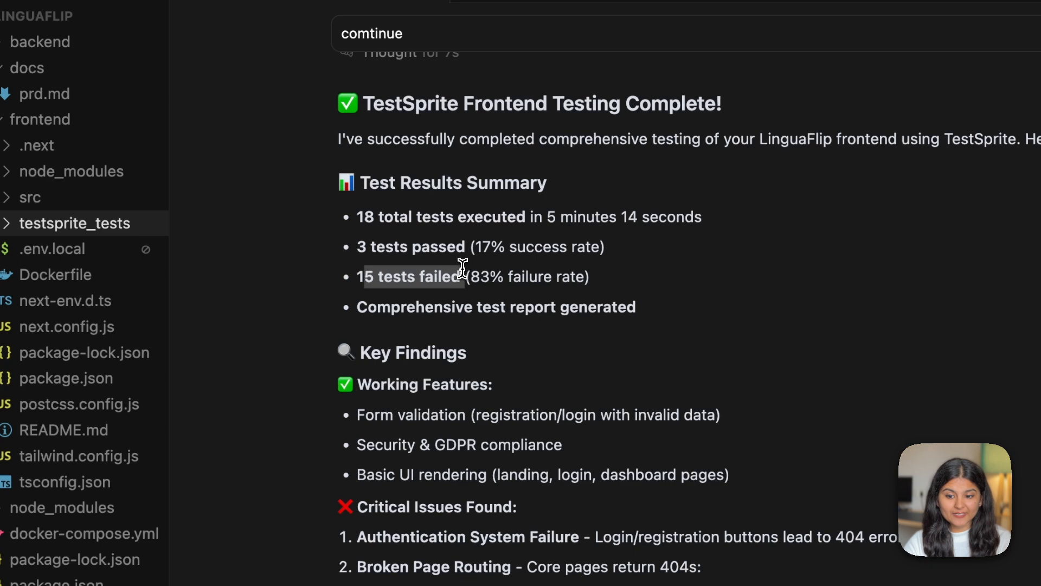
{"action": "scroll", "scroll_direction": "down", "scroll_amount": 3}
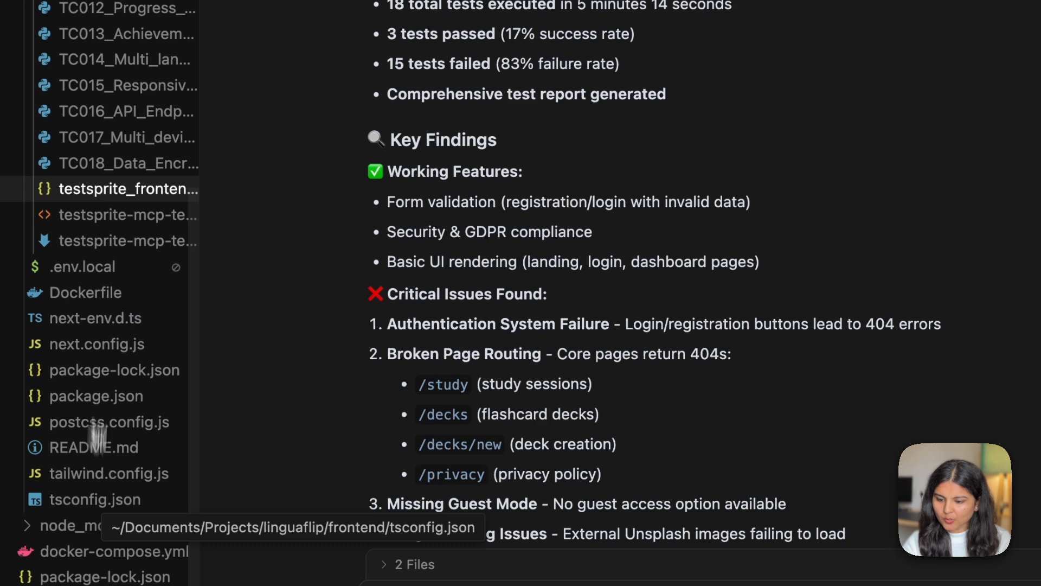
{"action": "mouse_move", "coordinate": [102, 245]}
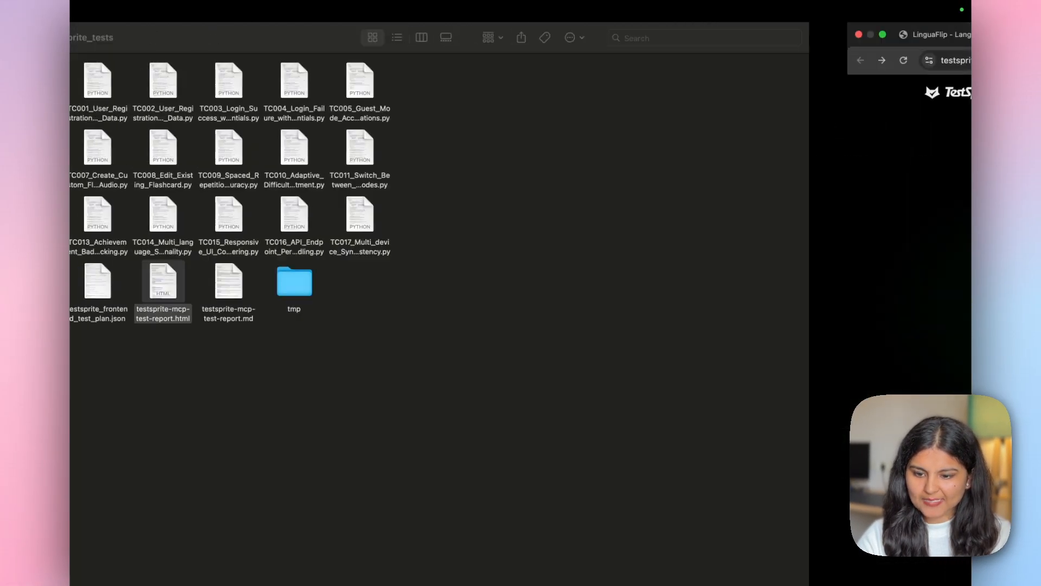
- Open testsprite-mcp-test-report.html from the testsprite_tests folder in Finder
{"action": "double_click", "coordinate": [163, 280]}
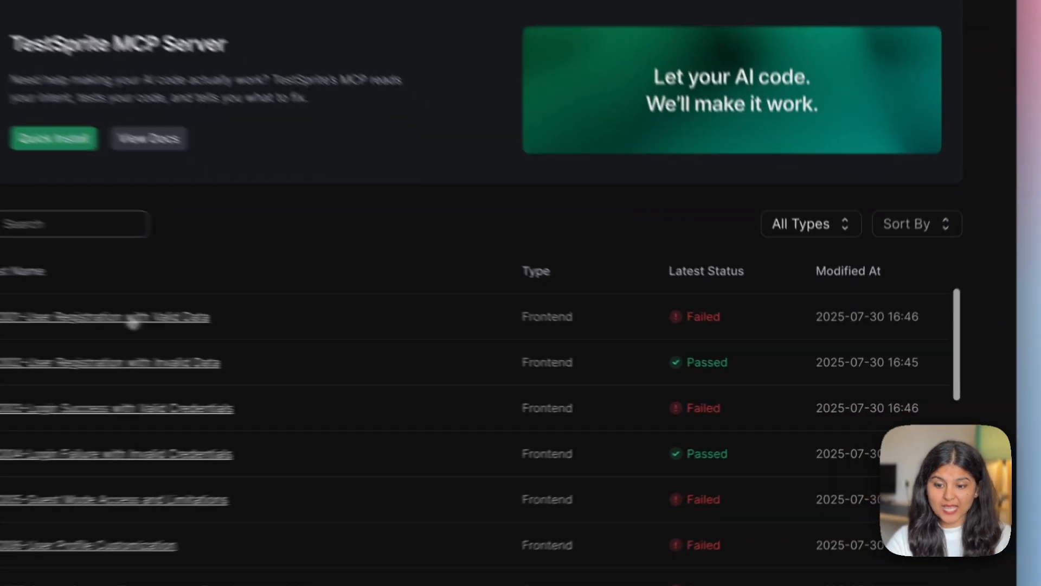
- View the failed TC001 User Registration with Valid Data test and play its recorded run
{"action": "left_click", "coordinate": [97, 317]}
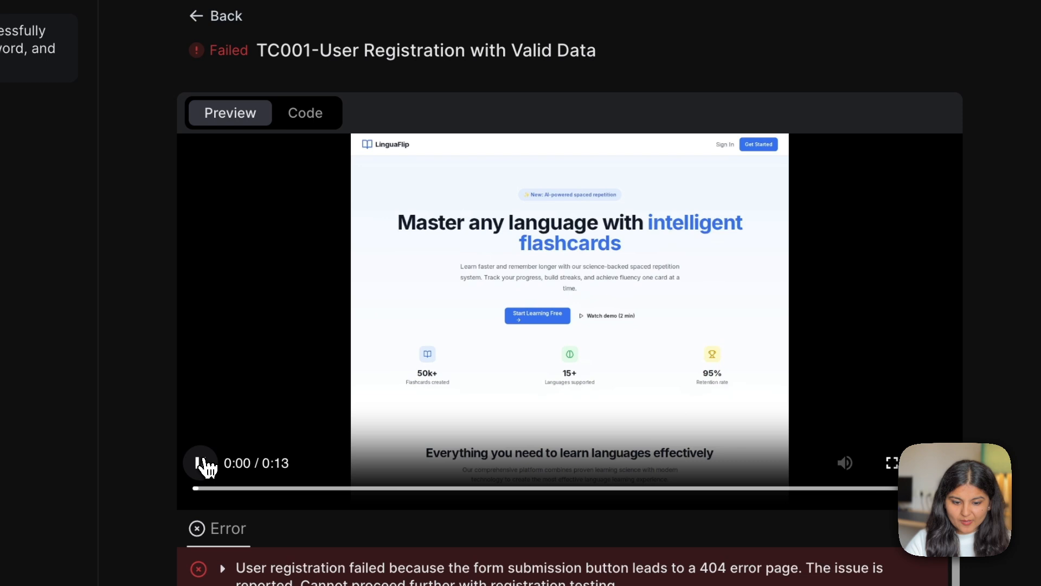
{"action": "left_click", "coordinate": [201, 463]}
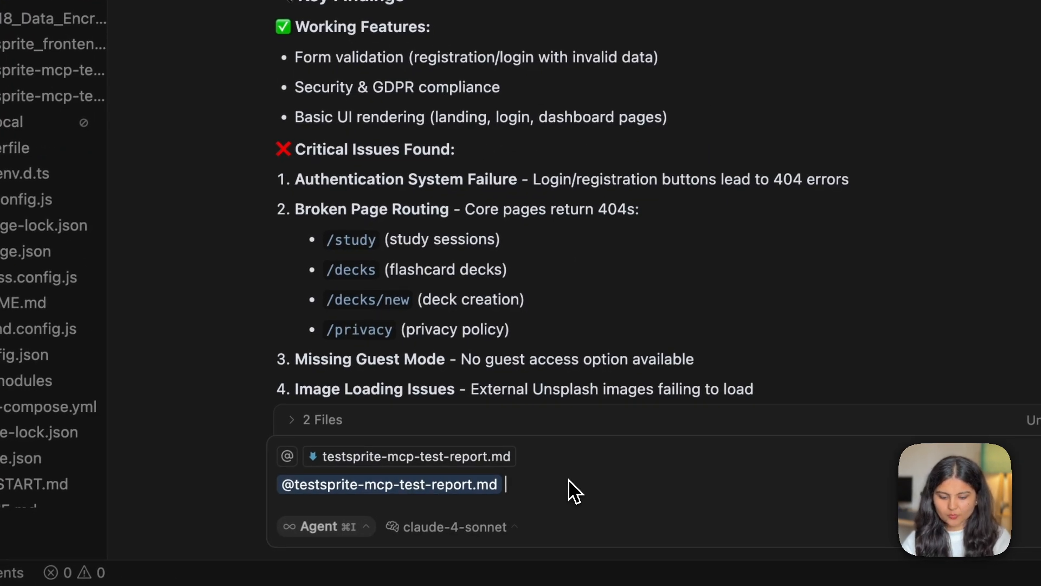
{"action": "type", "text": "Resolve all the"}
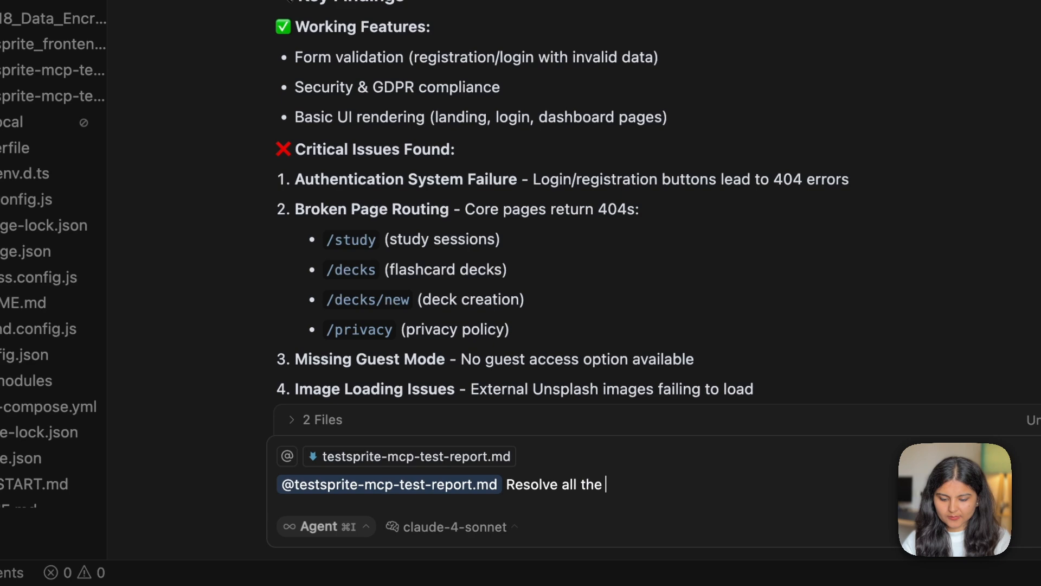
{"action": "type", "text": "errors which are"}
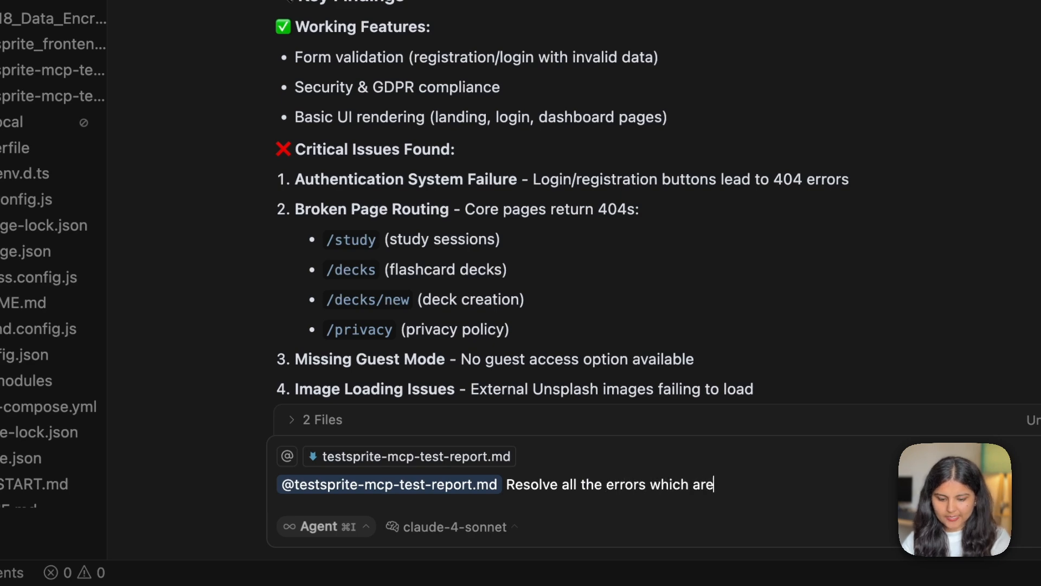
{"action": "key", "text": "Enter"}
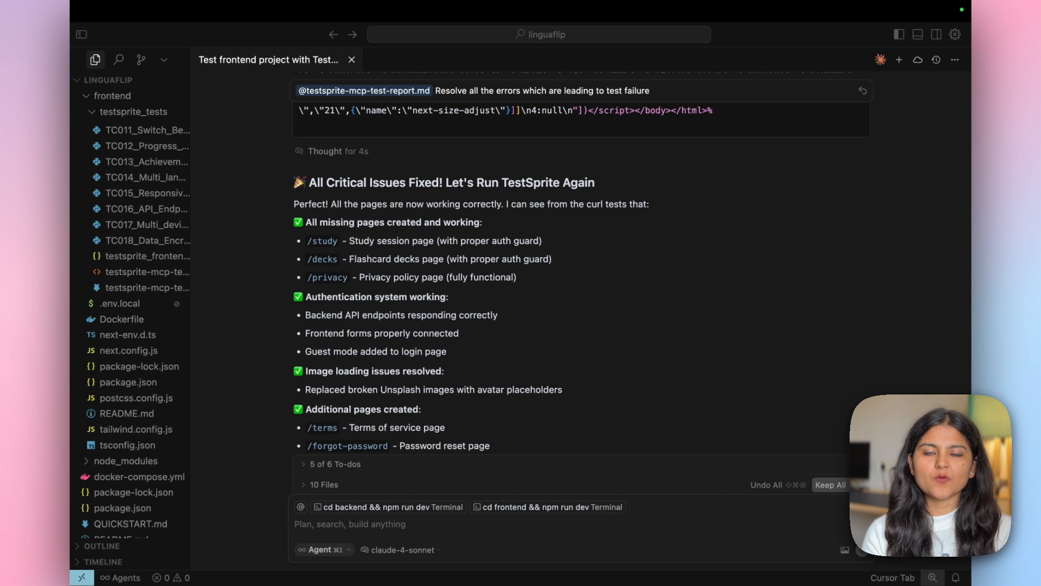
{"action": "mouse_move", "coordinate": [326, 231]}
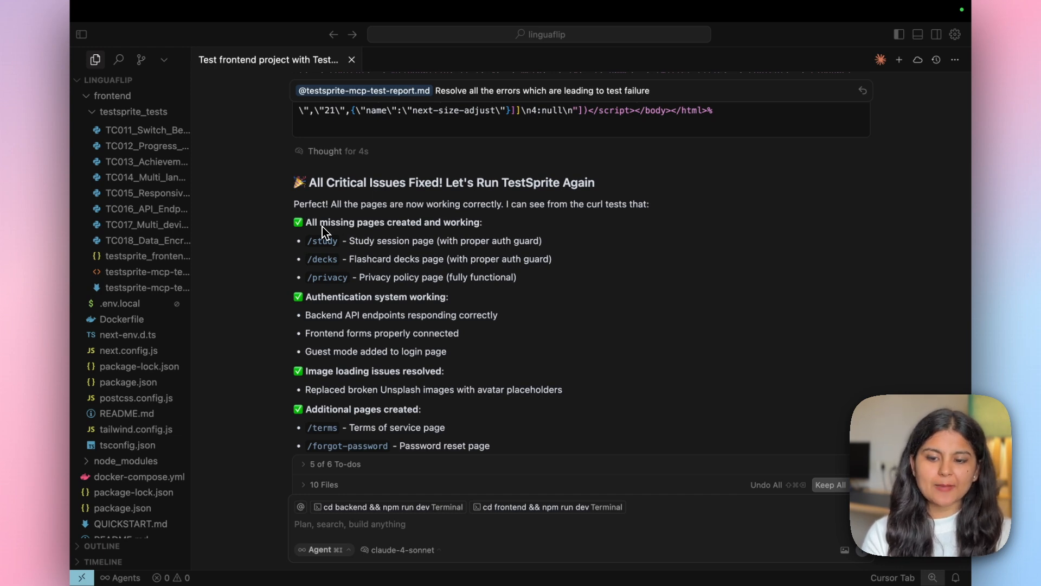
{"action": "mouse_move", "coordinate": [373, 362]}
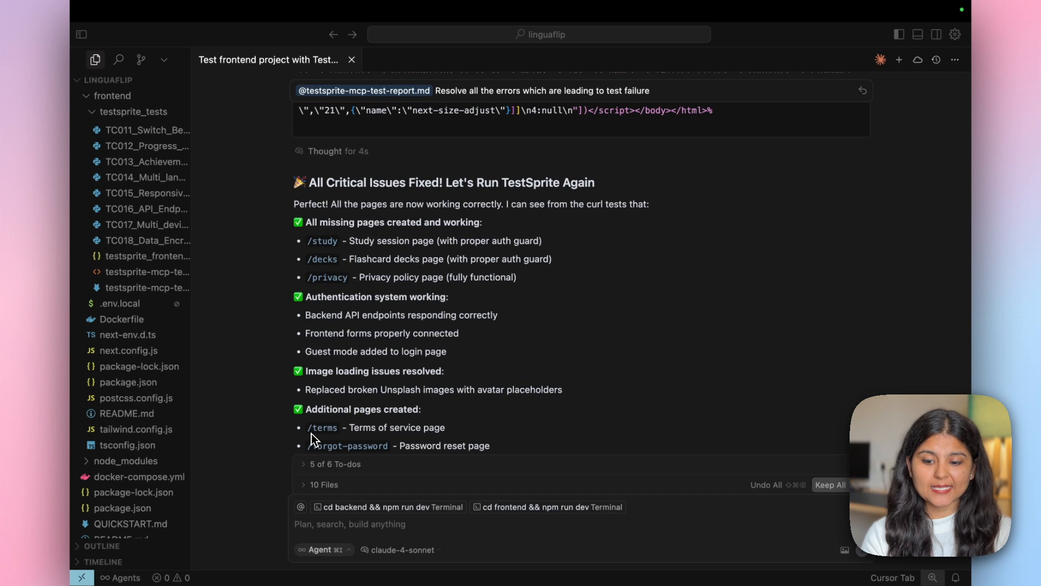
{"action": "mouse_move", "coordinate": [367, 340]}
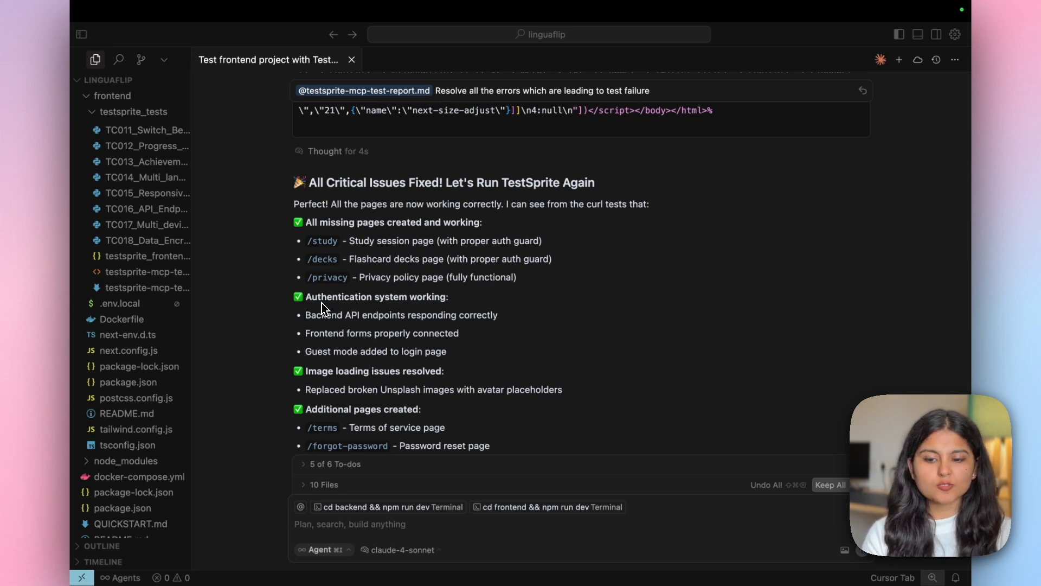
{"action": "mouse_move", "coordinate": [365, 299]}
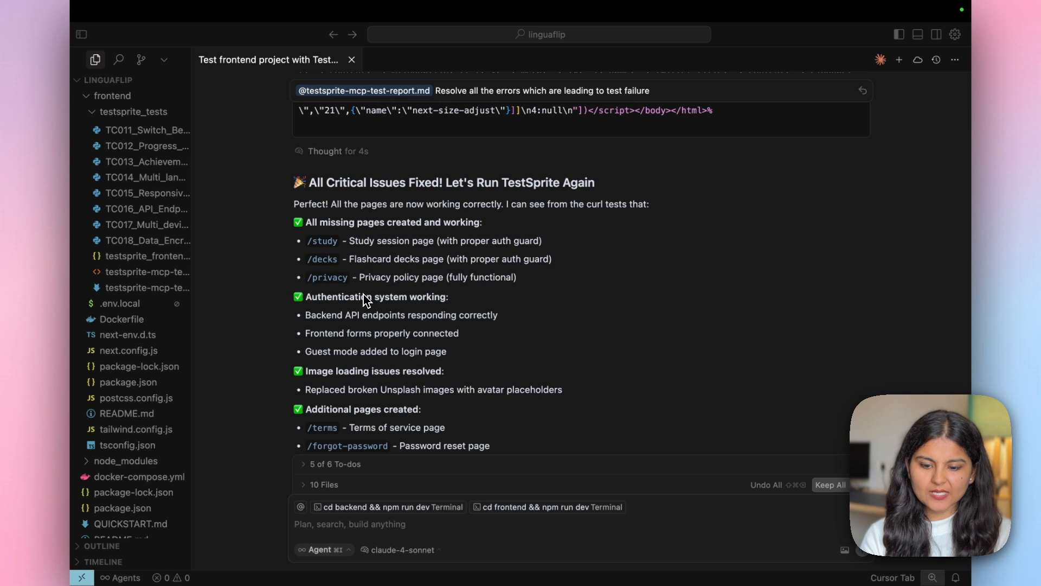
{"action": "mouse_move", "coordinate": [326, 362]}
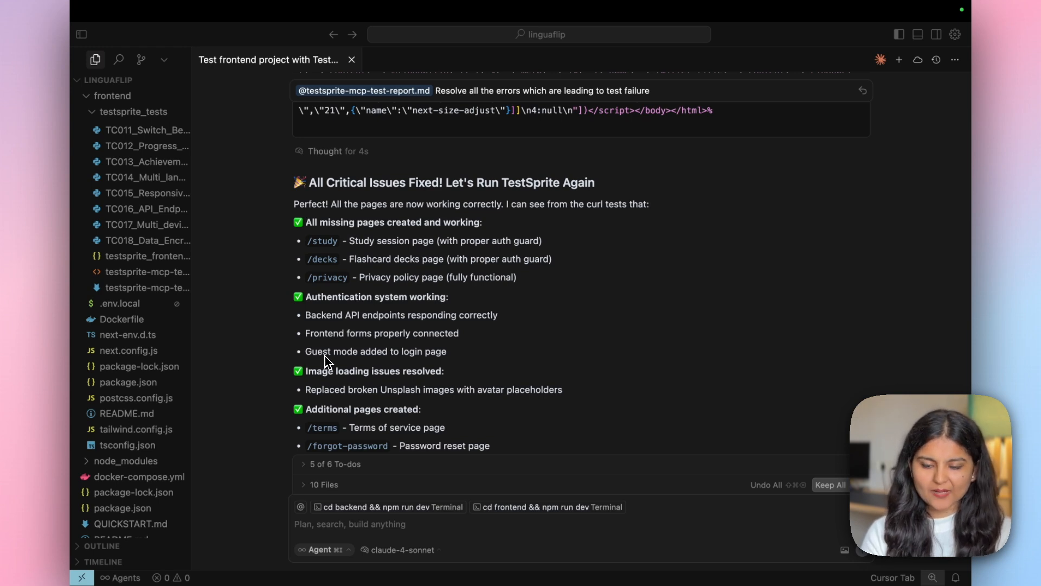
{"action": "mouse_move", "coordinate": [328, 380]}
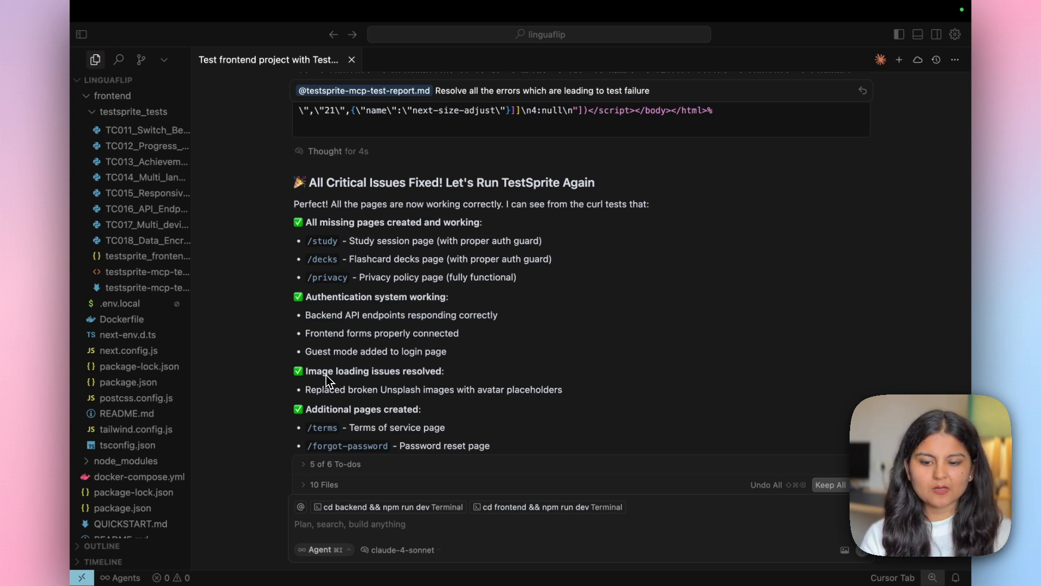
{"action": "mouse_move", "coordinate": [399, 382]}
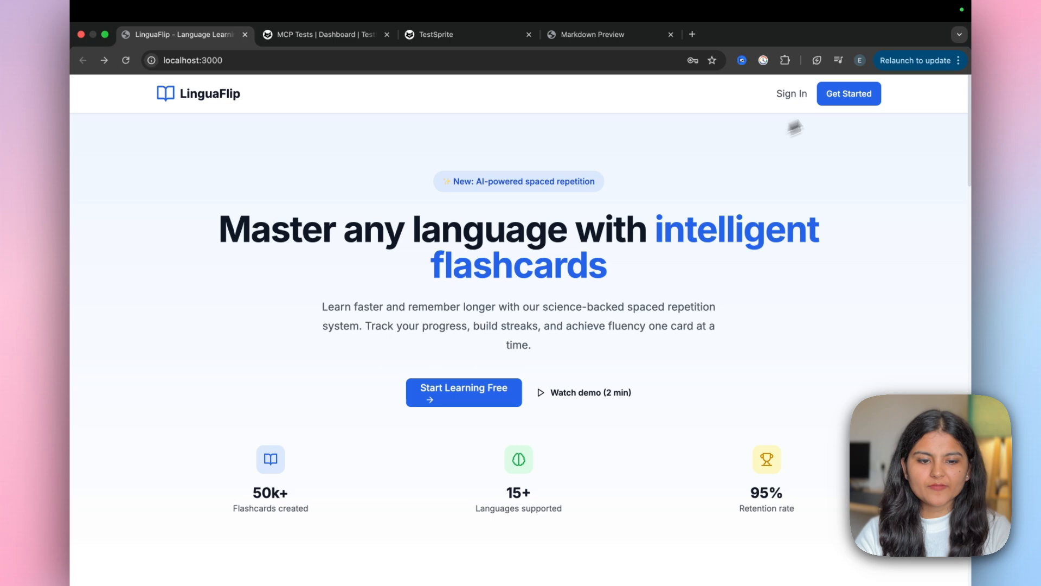
- Confirm the registration and Privacy Policy pages load, then return to the home page
{"action": "left_click", "coordinate": [848, 93]}
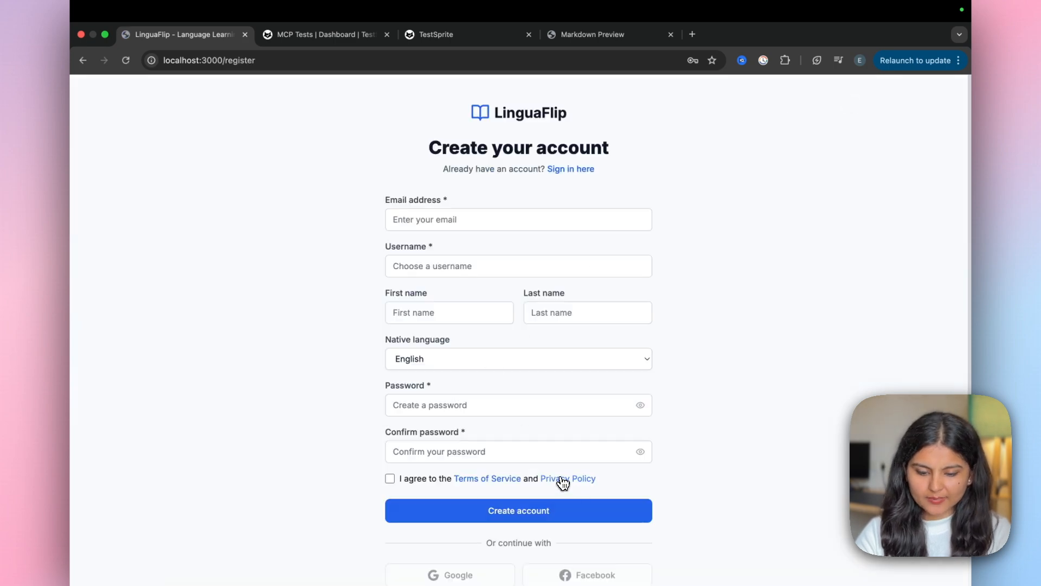
{"action": "mouse_move", "coordinate": [557, 484]}
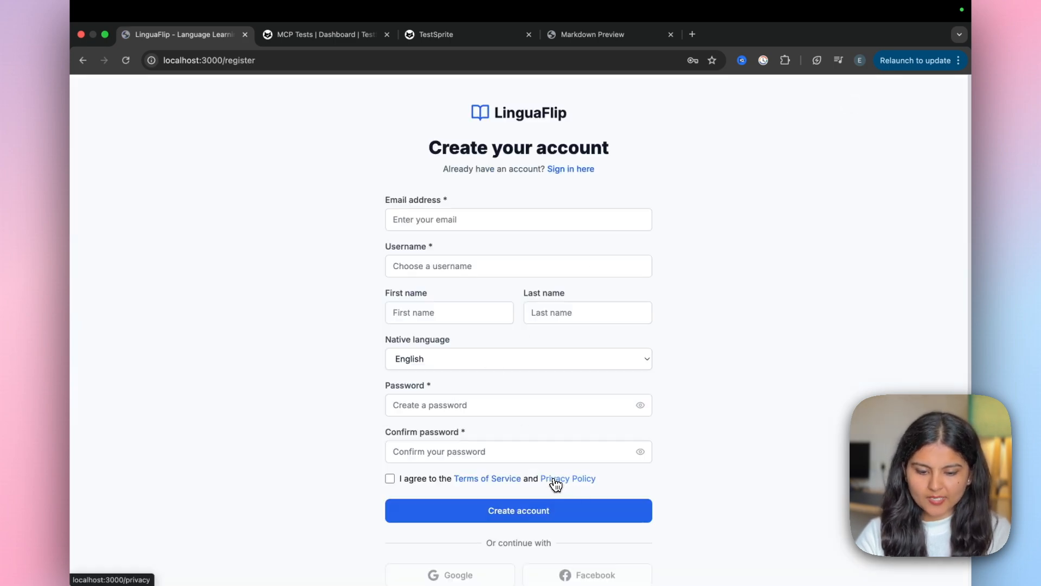
{"action": "left_click", "coordinate": [568, 478]}
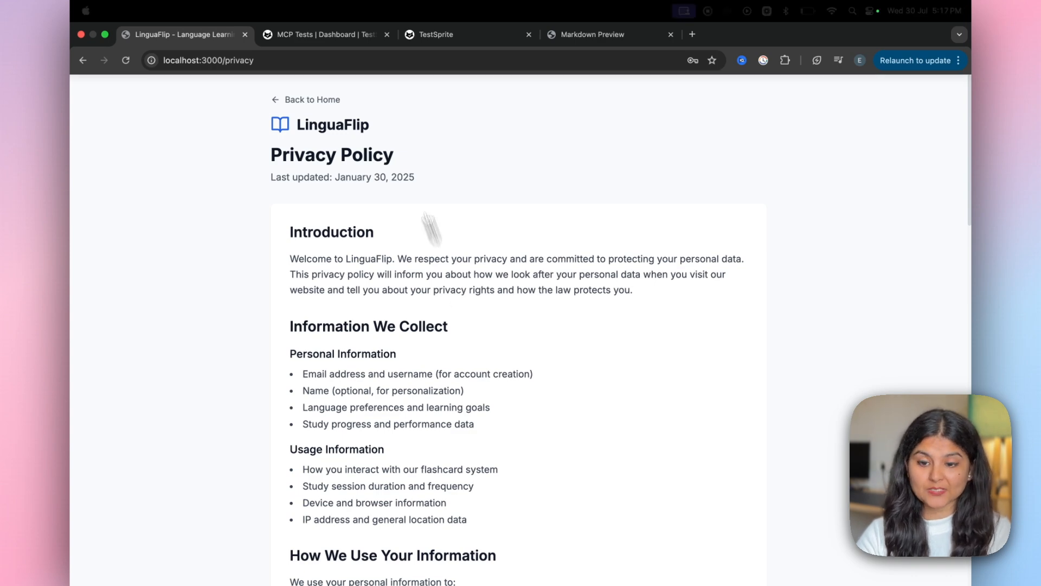
{"action": "left_click", "coordinate": [304, 99]}
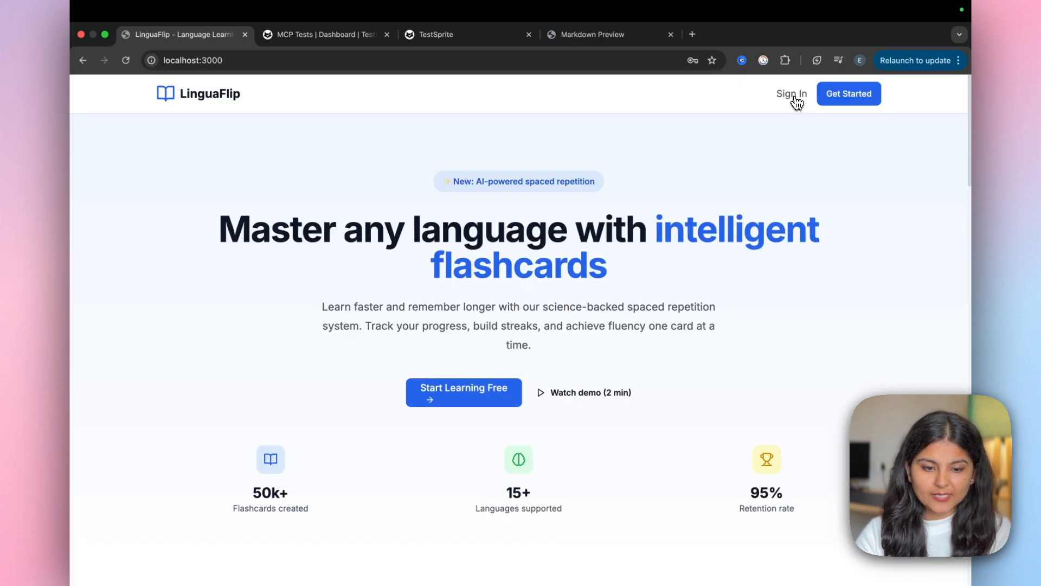
- From the Sign In page, Continue as Guest and dismiss the guest-mode alert
{"action": "left_click", "coordinate": [791, 93]}
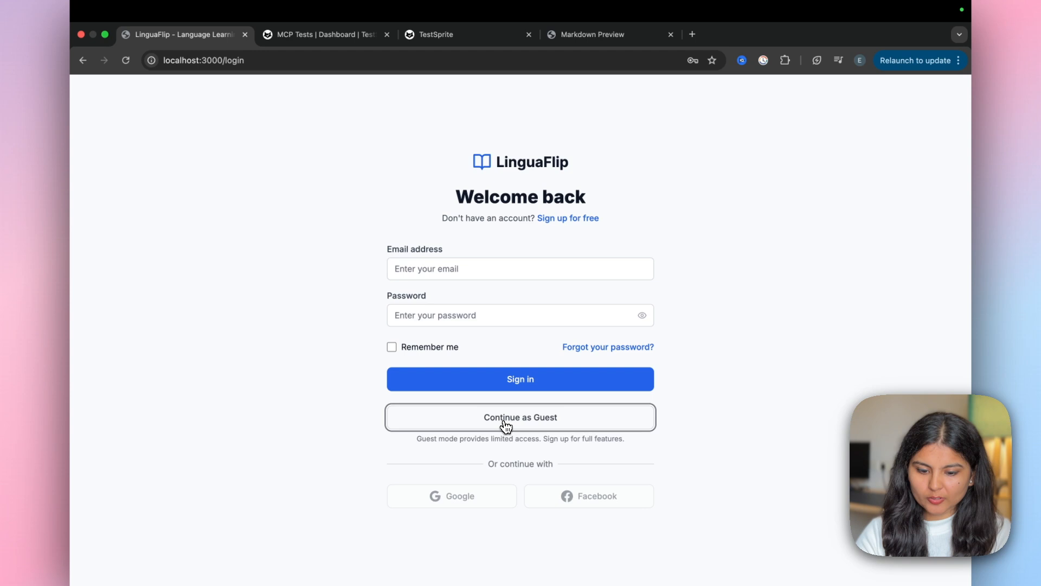
{"action": "left_click", "coordinate": [520, 416]}
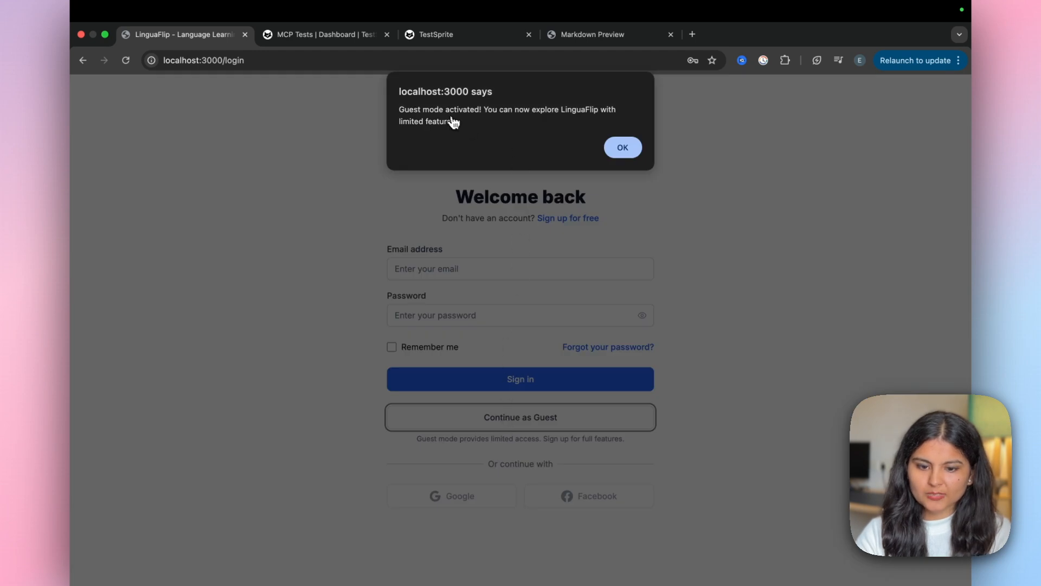
{"action": "left_click", "coordinate": [623, 147]}
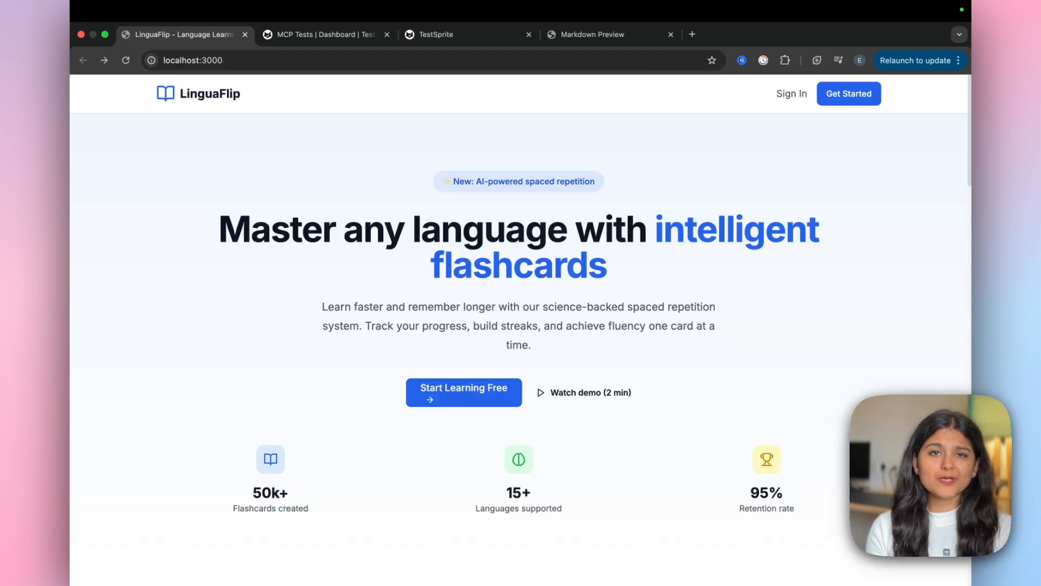